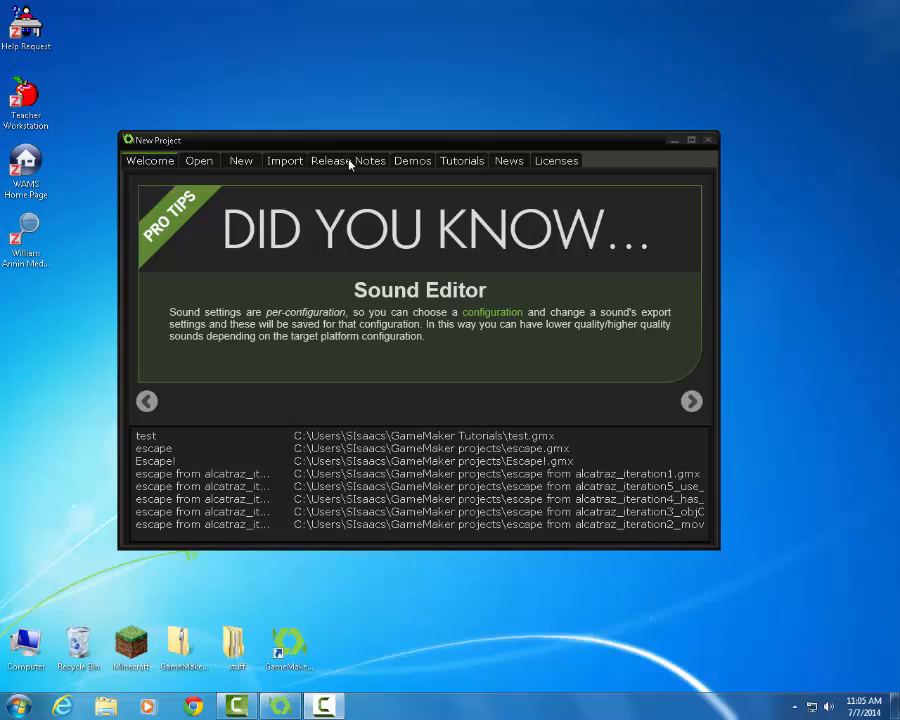
{"action": "mouse_move", "coordinate": [210, 80]}
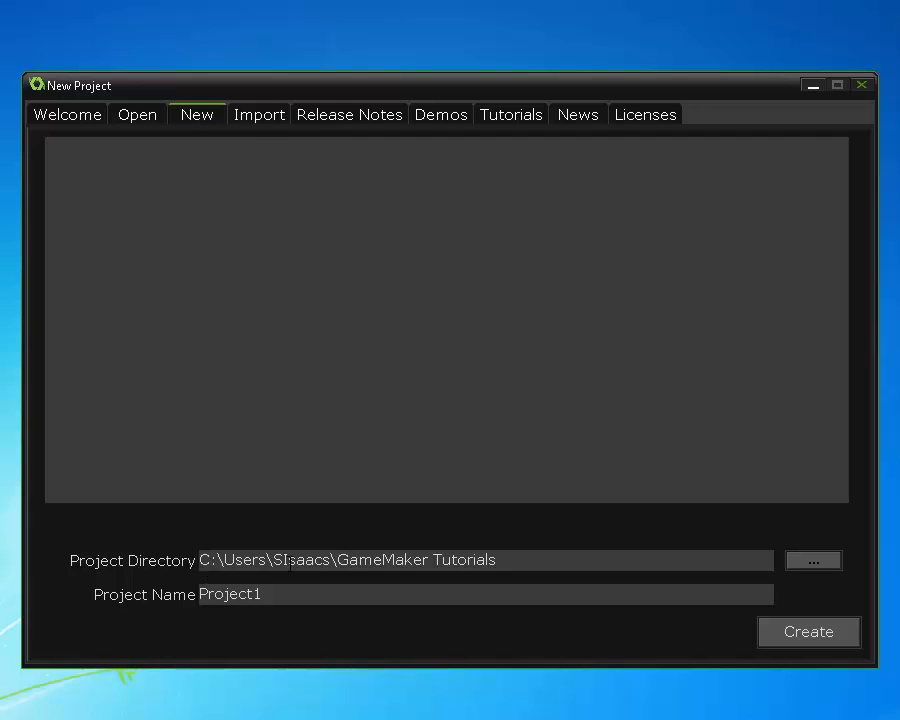
Step: Replace the default Project1 name with 'Escape from Alcatraz' and create the project
{"action": "left_click", "coordinate": [275, 594]}
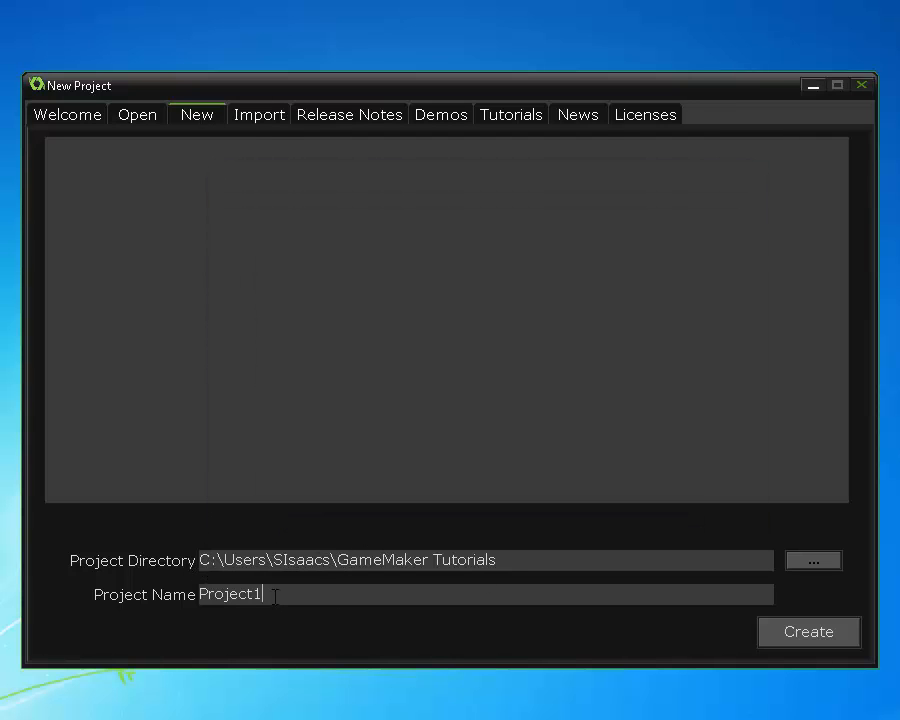
{"action": "double_click", "coordinate": [228, 595]}
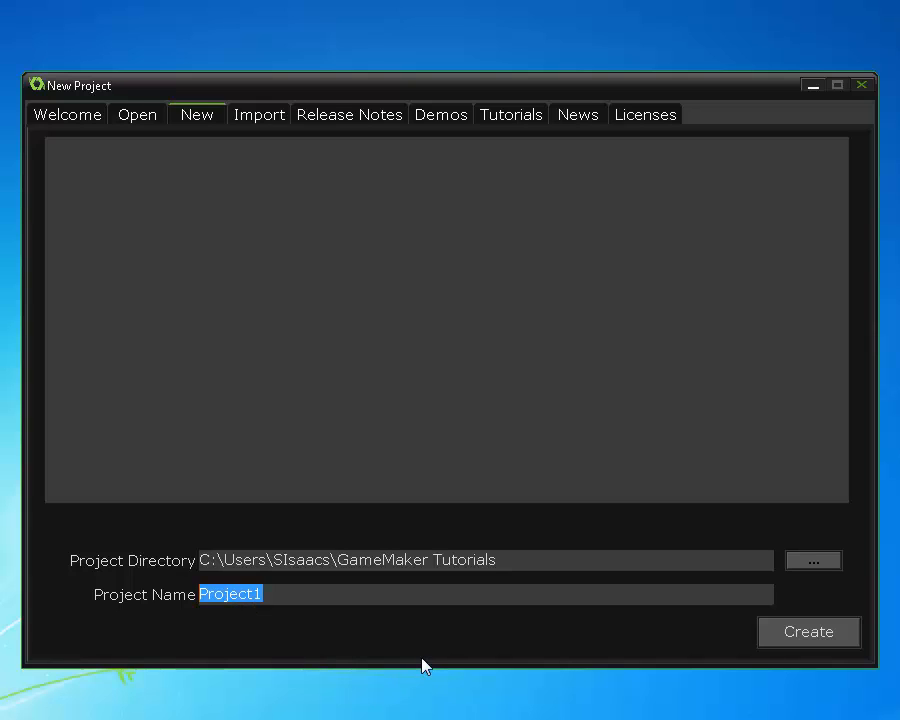
{"action": "type", "text": "Escape from Alcatraz"}
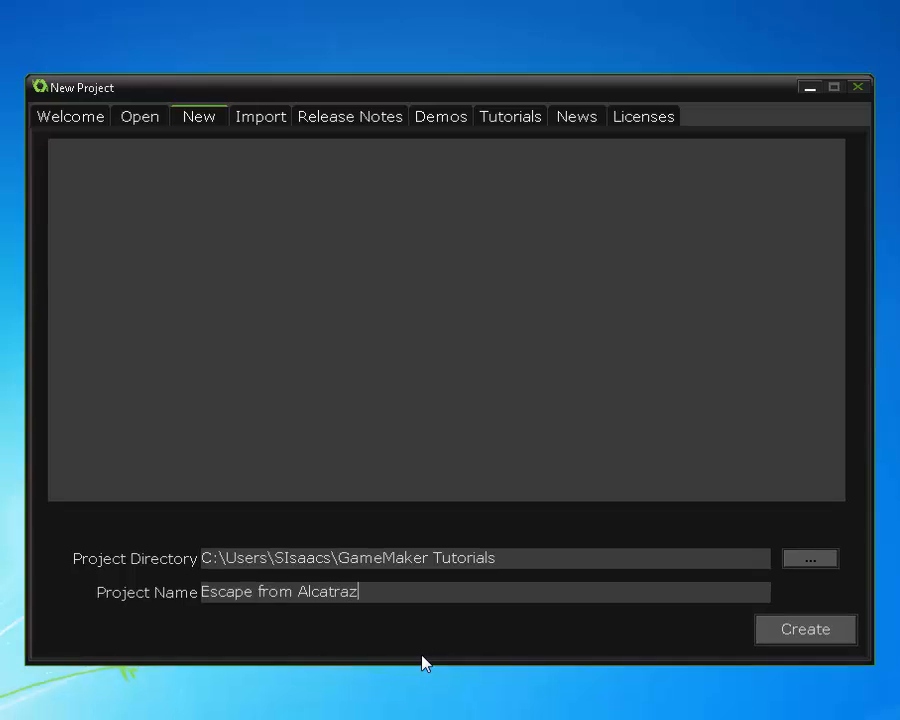
{"action": "left_click", "coordinate": [805, 629]}
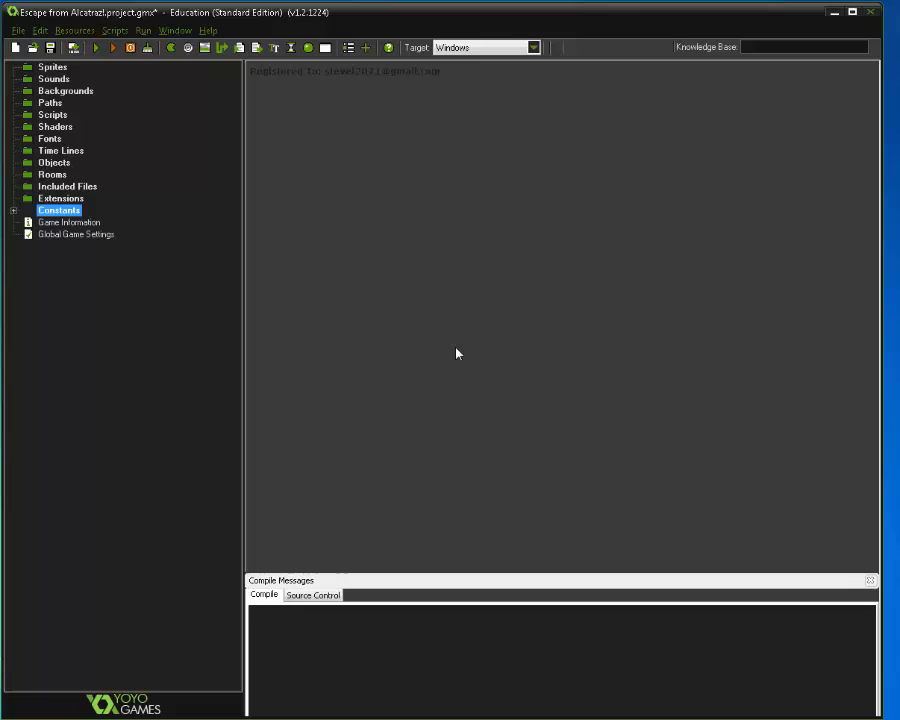
{"action": "mouse_move", "coordinate": [213, 294]}
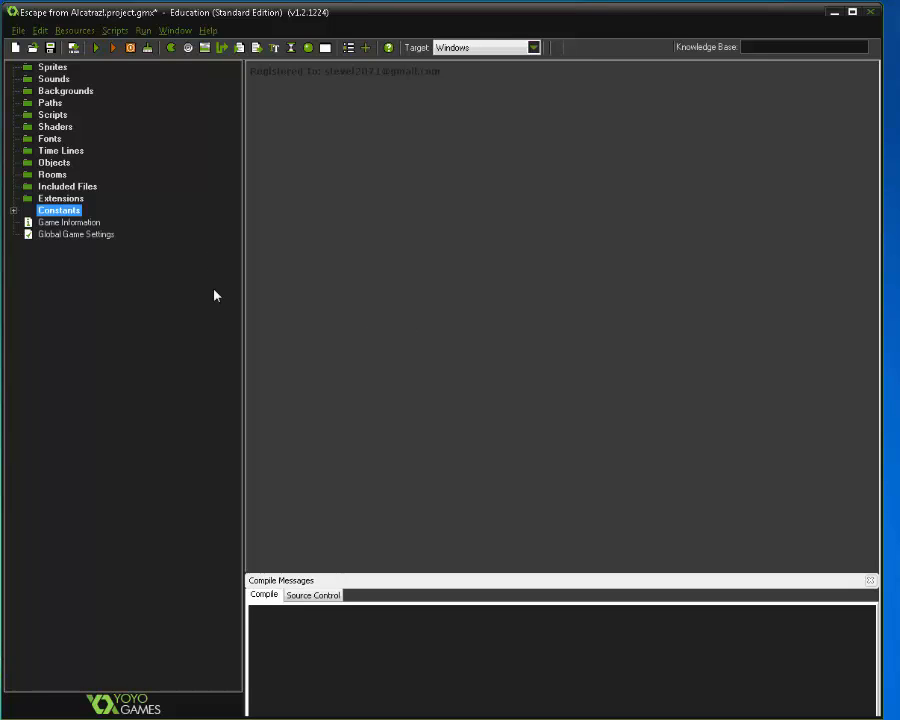
{"action": "mouse_move", "coordinate": [62, 168]}
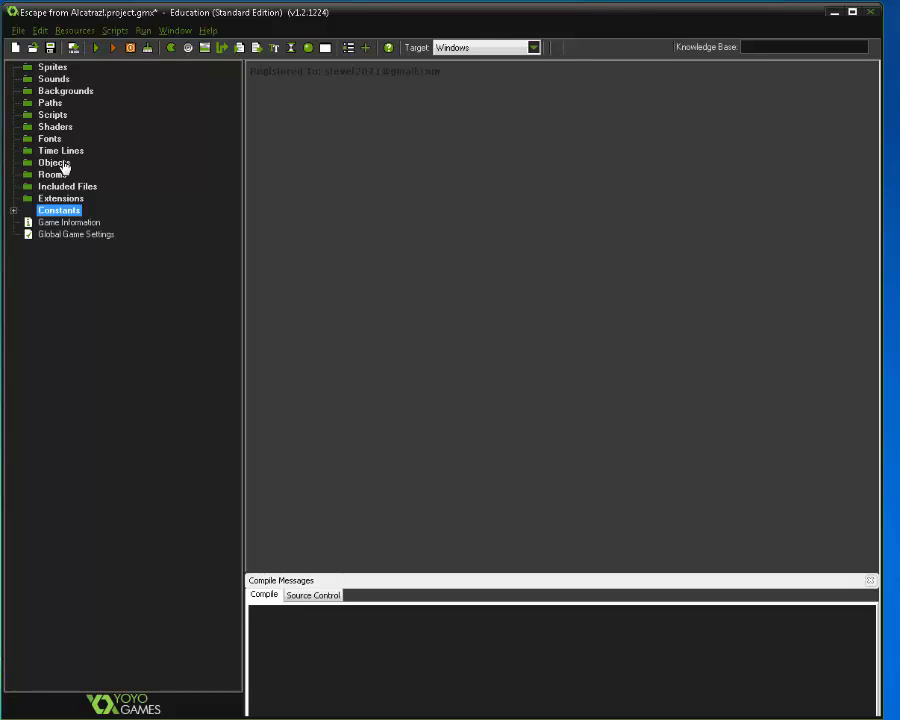
{"action": "mouse_move", "coordinate": [120, 196]}
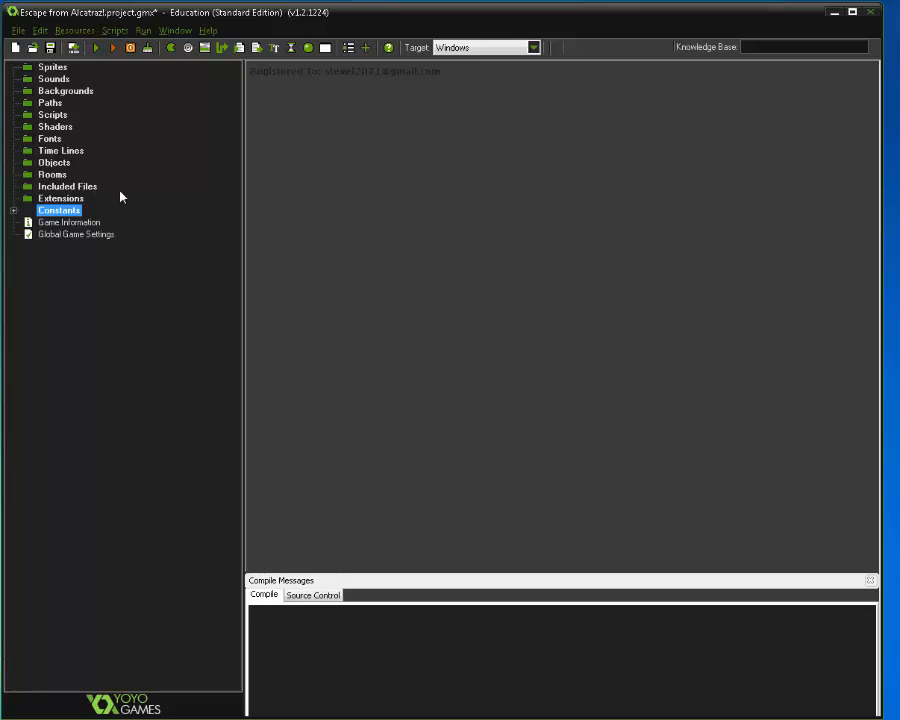
{"action": "mouse_move", "coordinate": [128, 205]}
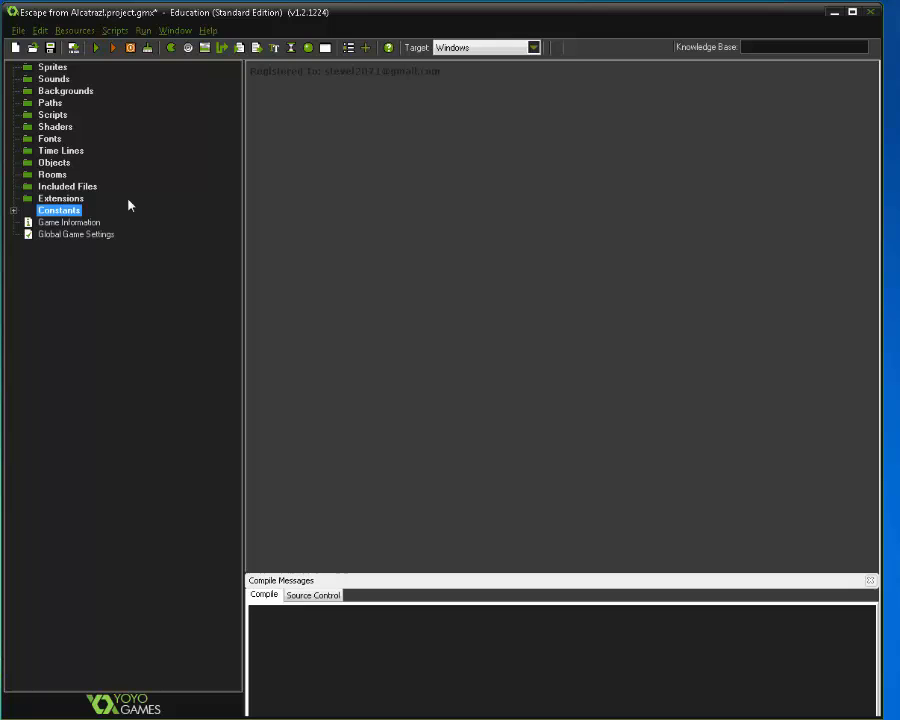
{"action": "mouse_move", "coordinate": [52, 76]}
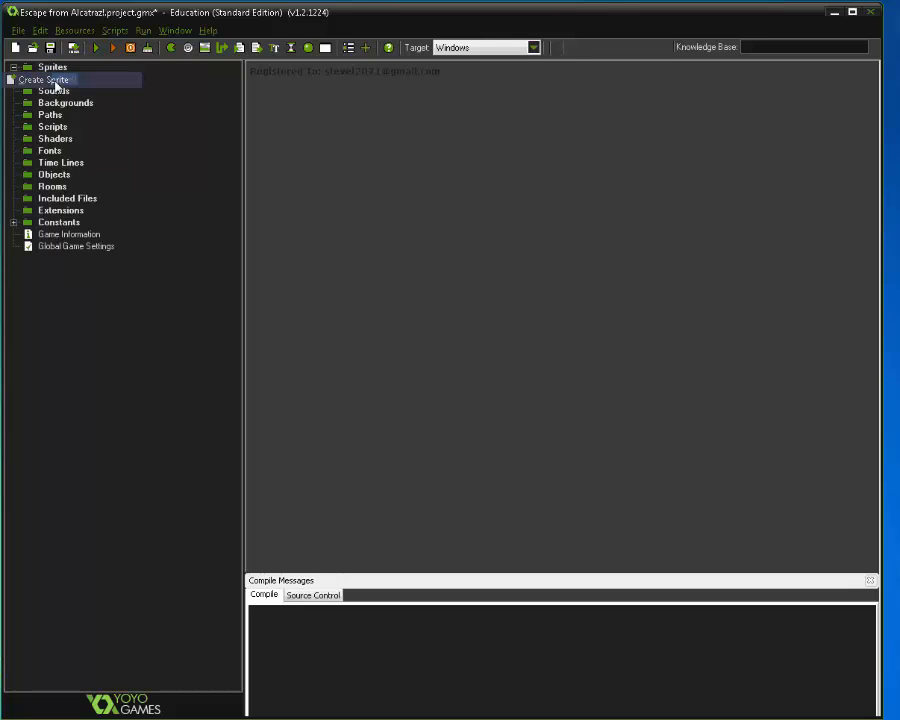
Step: Create a sprite, rename sprite0 to sprBilbo, and bring up the Load Sprite file browser
{"action": "left_click", "coordinate": [47, 78]}
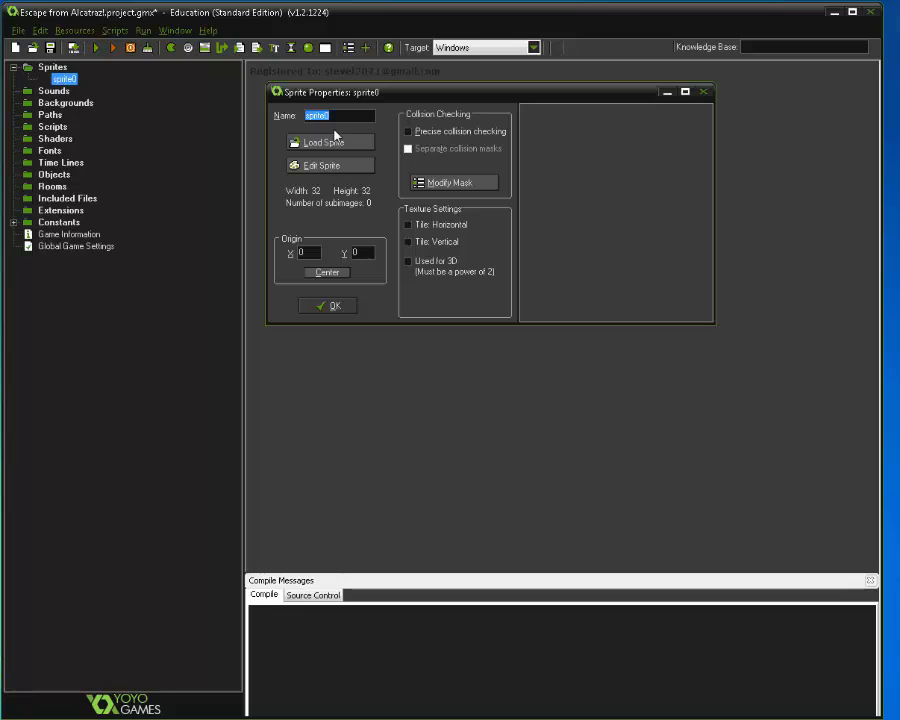
{"action": "type", "text": "spr"}
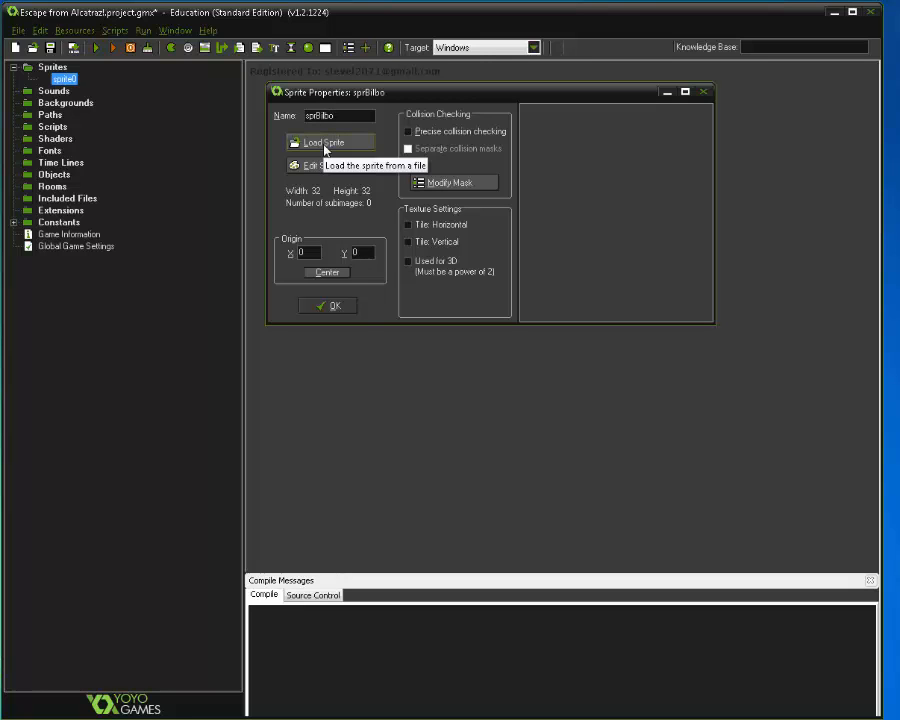
{"action": "left_click", "coordinate": [323, 141]}
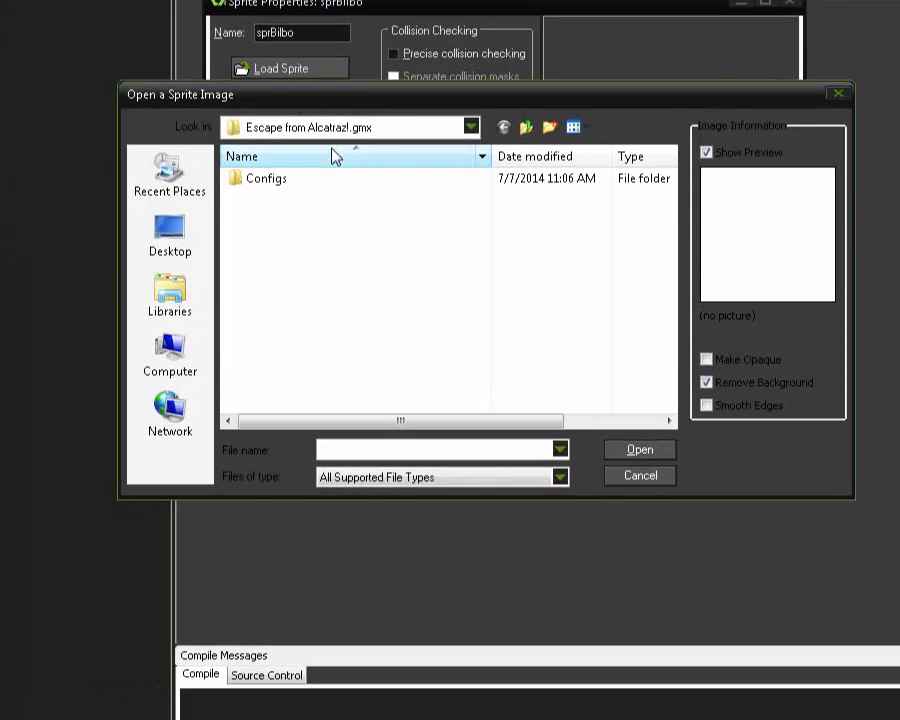
Step: Browse to Resources > Escape from alcatraz sprites and load the Bilbo image into sprBilbo
{"action": "left_click", "coordinate": [468, 127]}
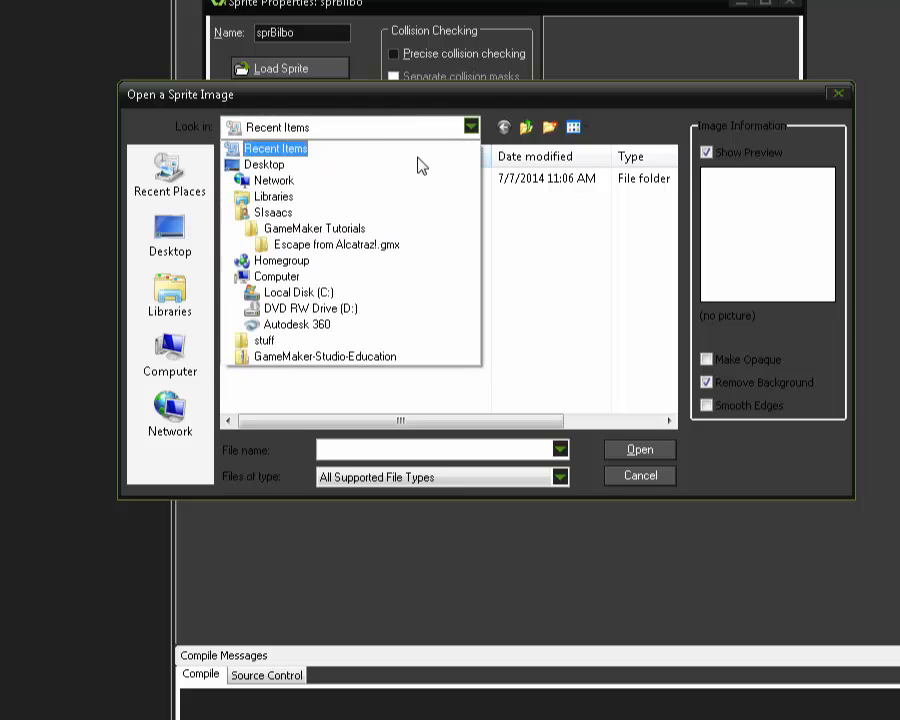
{"action": "left_click", "coordinate": [272, 212]}
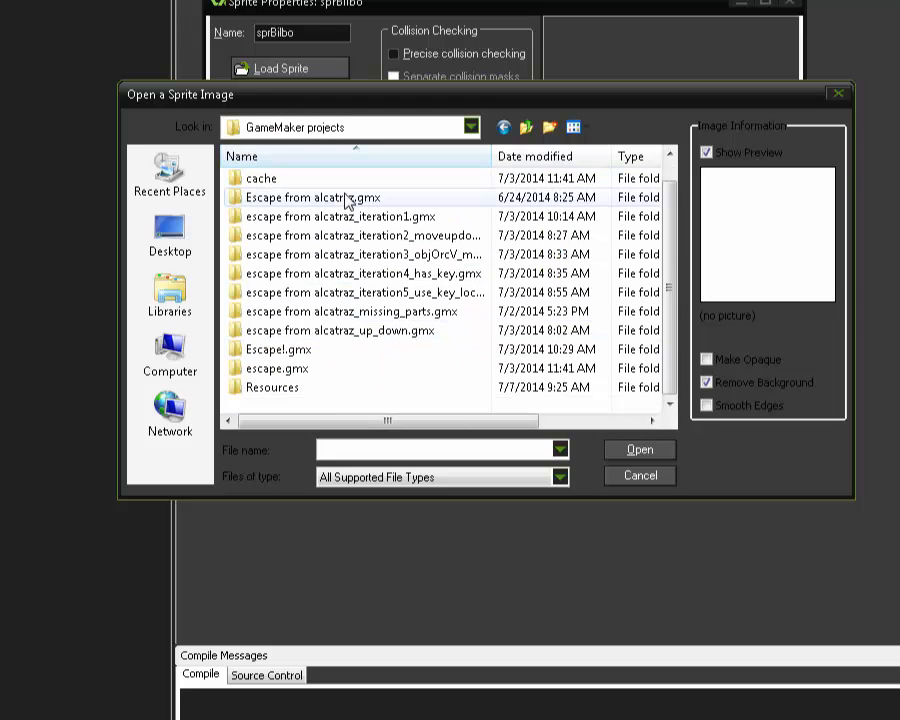
{"action": "double_click", "coordinate": [270, 387]}
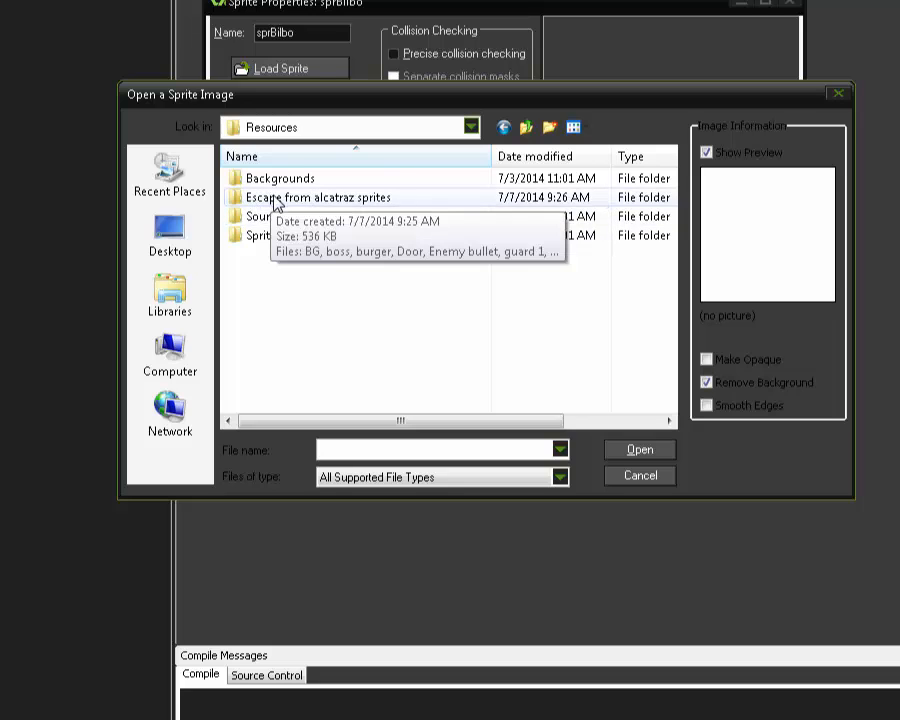
{"action": "double_click", "coordinate": [316, 197]}
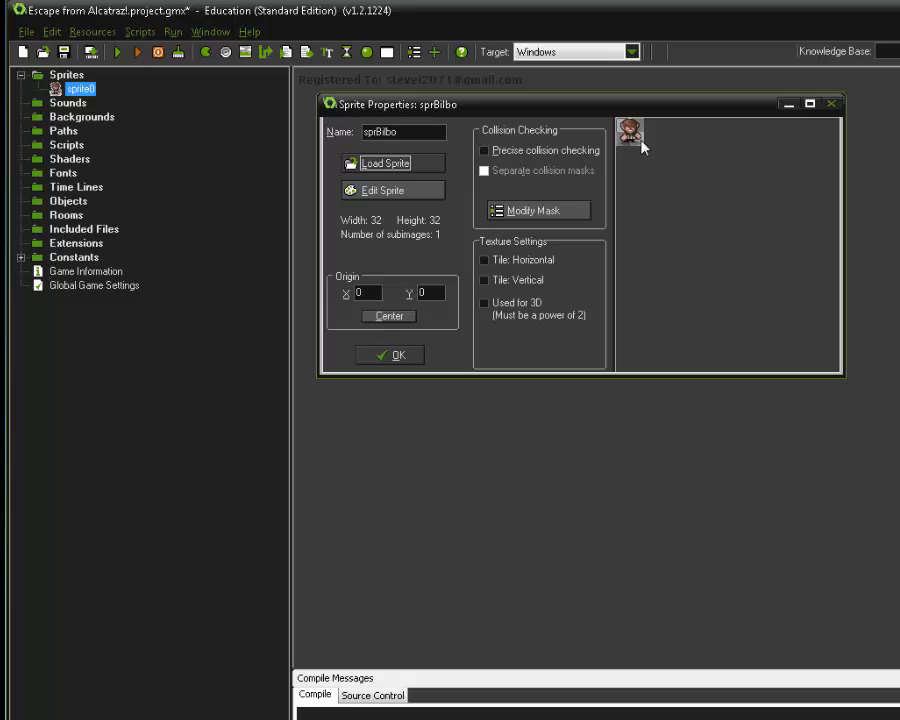
{"action": "mouse_move", "coordinate": [62, 97]}
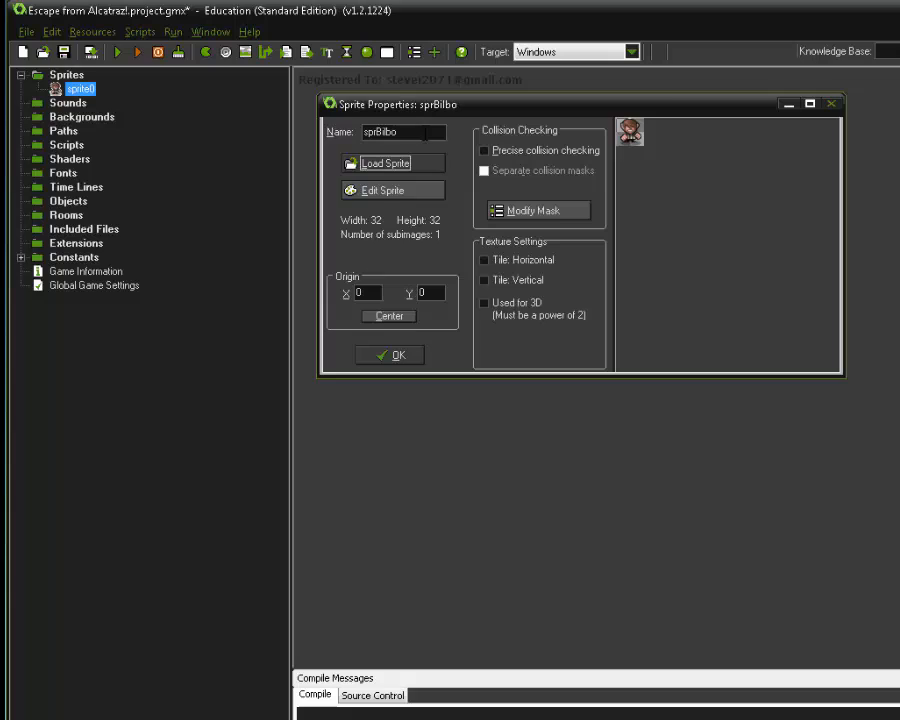
Step: Confirm sprBilbo's Sprite Properties with OK
{"action": "left_click", "coordinate": [390, 354]}
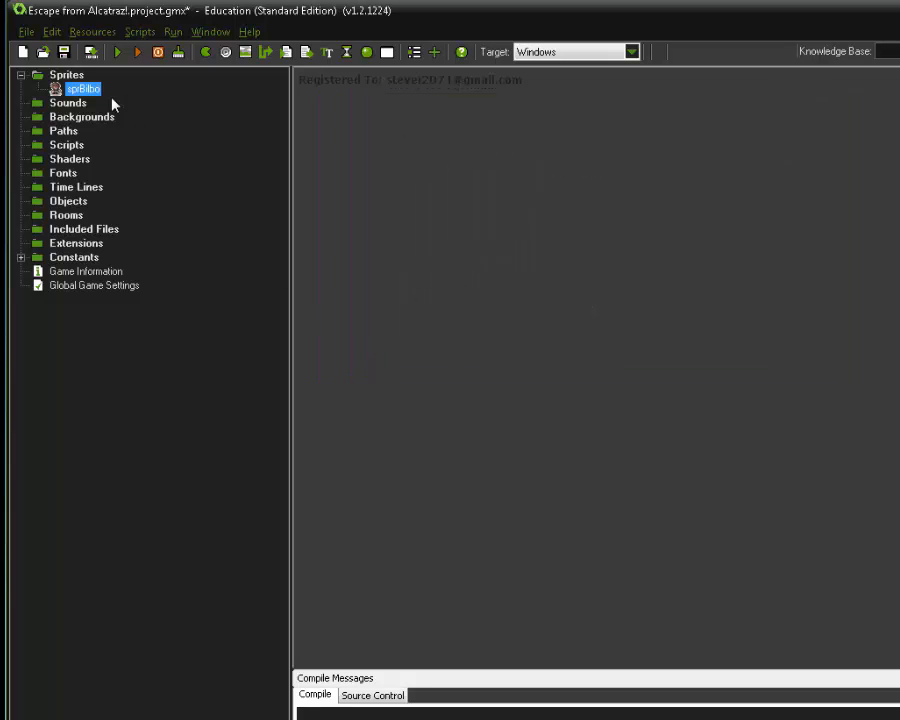
{"action": "mouse_move", "coordinate": [170, 143]}
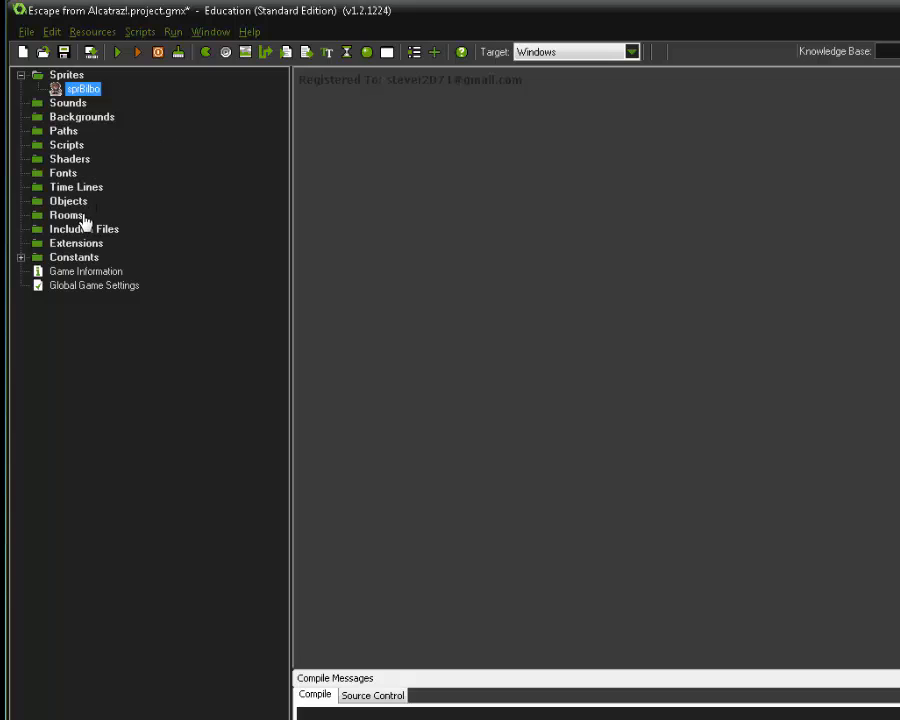
{"action": "mouse_move", "coordinate": [68, 222]}
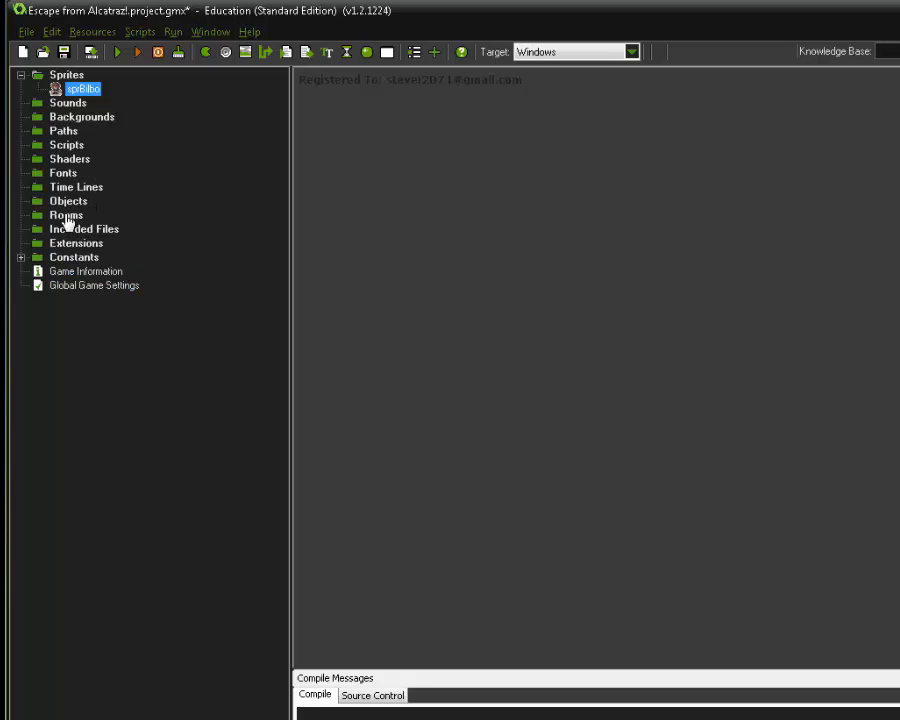
Step: Create an object named objBilbo using the sprBilbo sprite and confirm it
{"action": "right_click", "coordinate": [69, 201]}
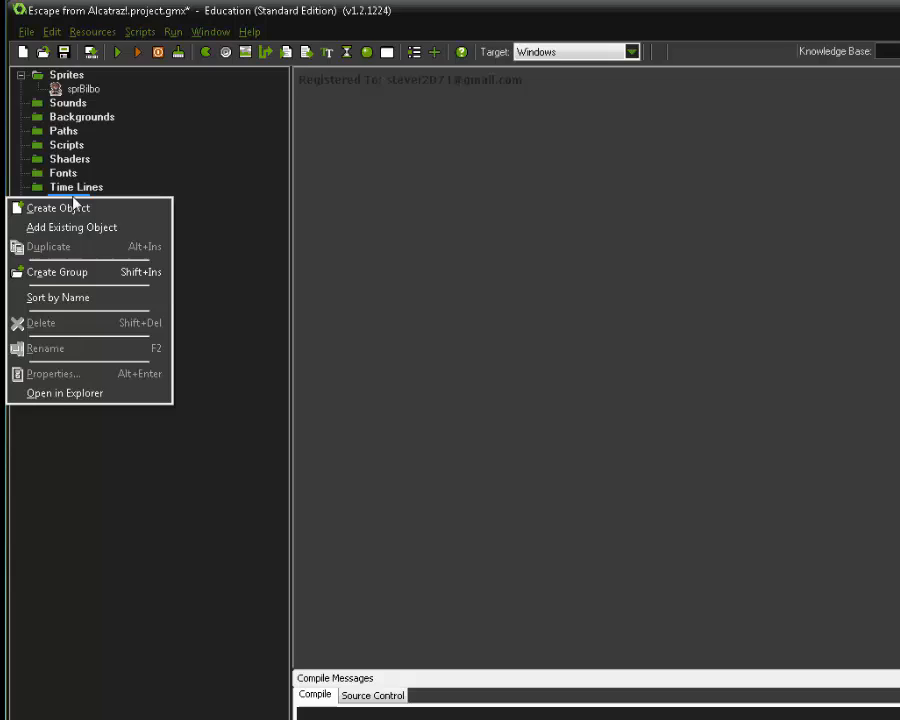
{"action": "left_click", "coordinate": [57, 208]}
{"action": "type", "text": "o"}
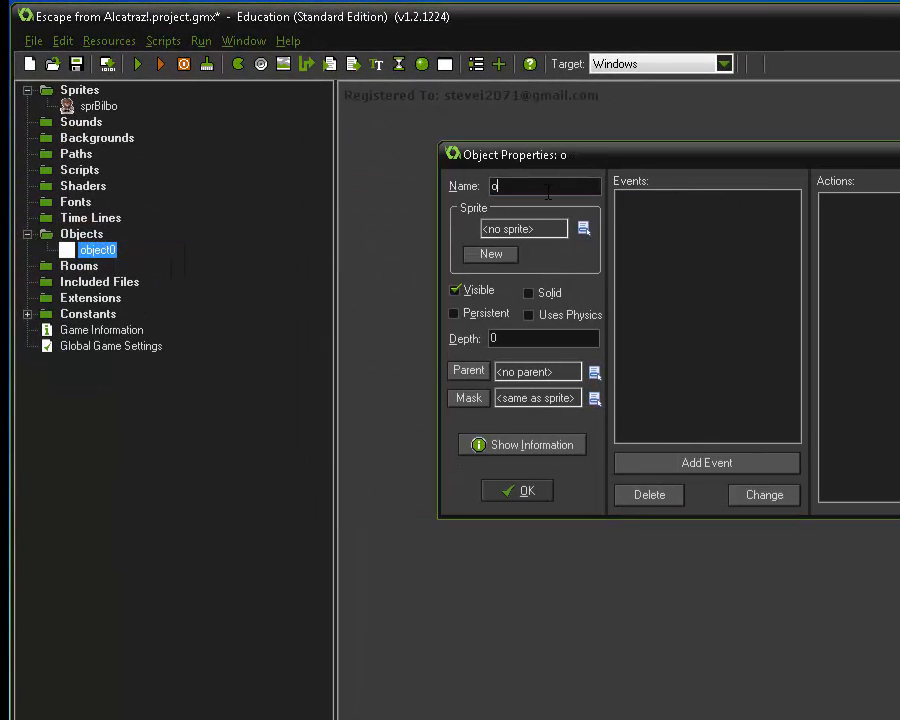
{"action": "type", "text": "bjBilbo"}
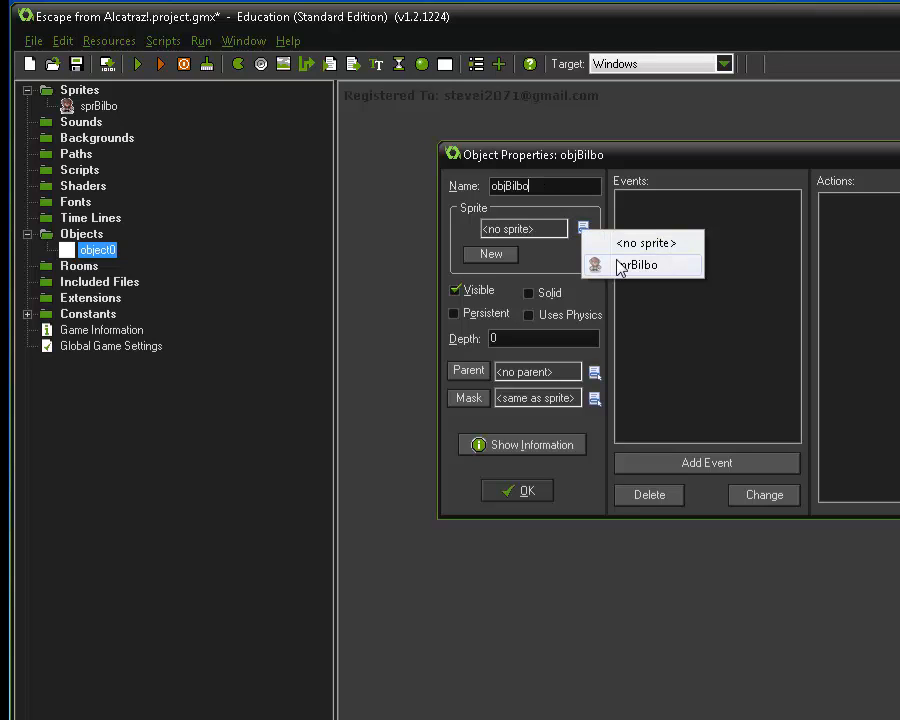
{"action": "left_click", "coordinate": [641, 265]}
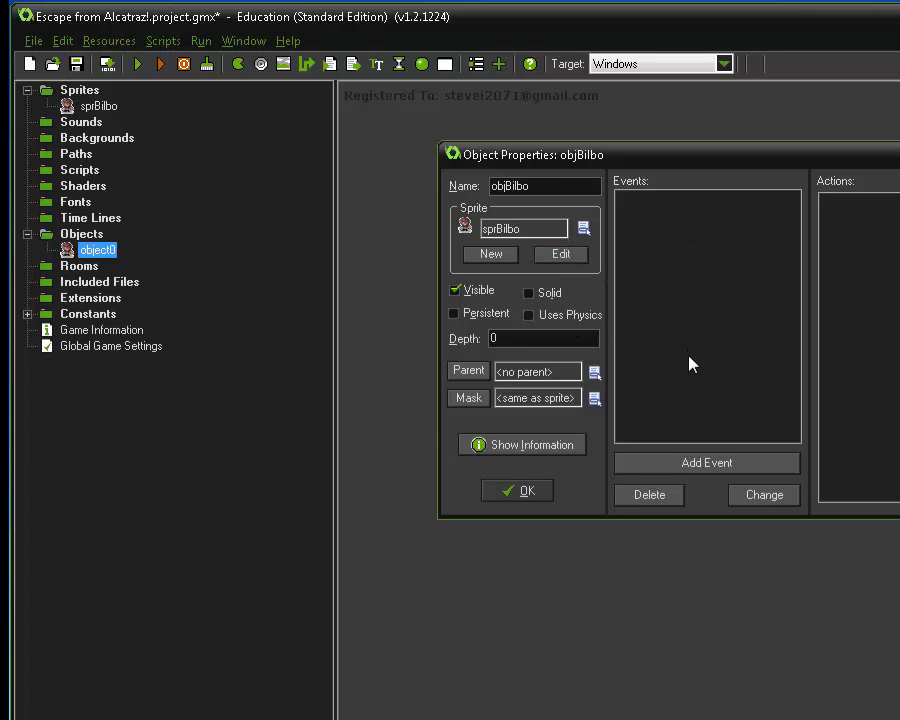
{"action": "mouse_move", "coordinate": [750, 173]}
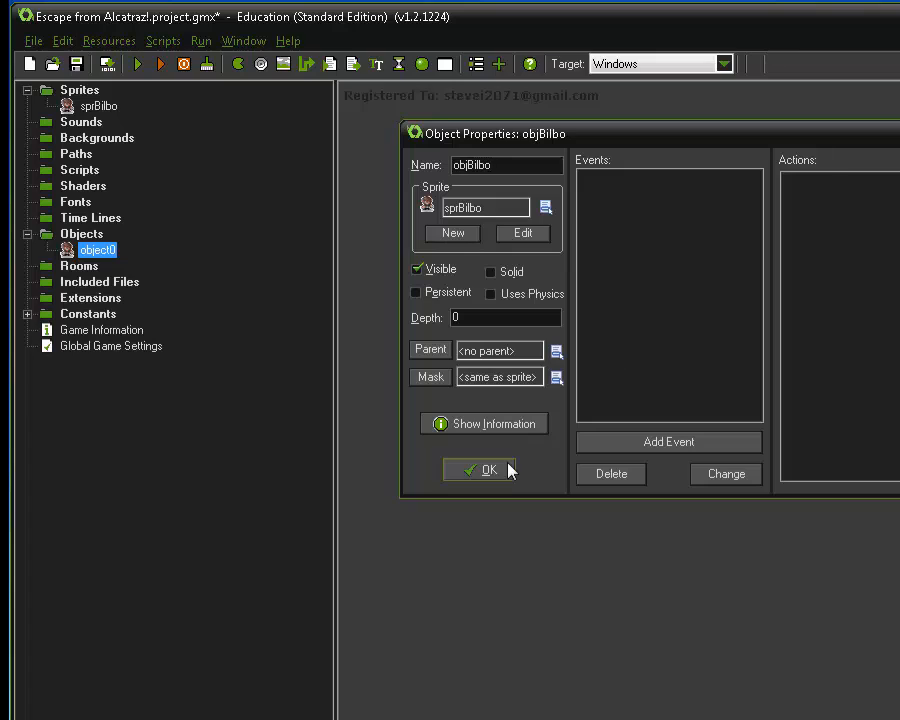
{"action": "left_click", "coordinate": [479, 469]}
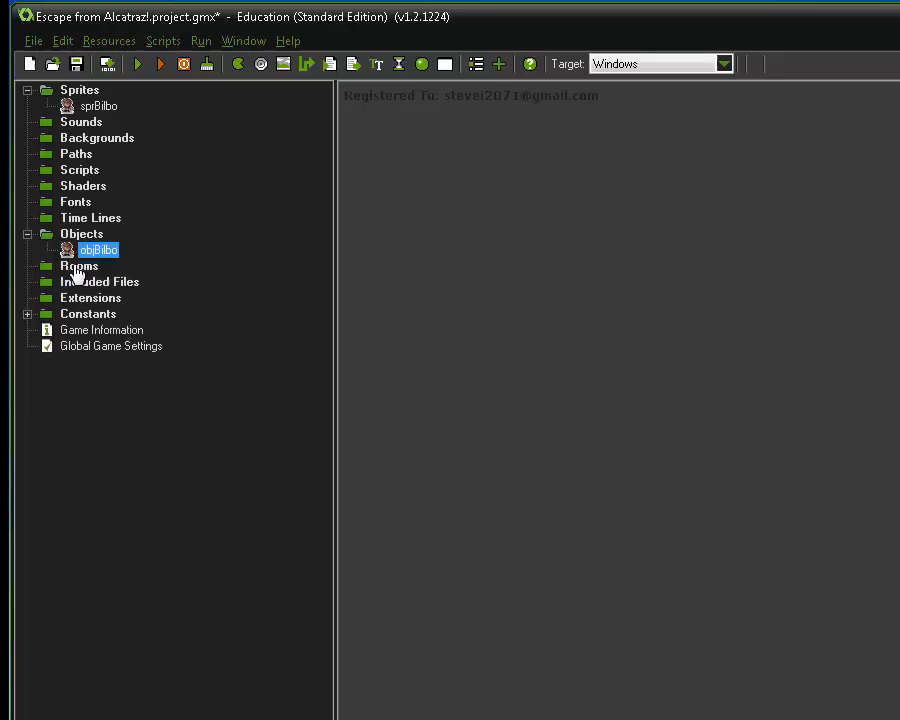
Step: Create room0 and resize it to 1268 wide by 760 high
{"action": "right_click", "coordinate": [80, 266]}
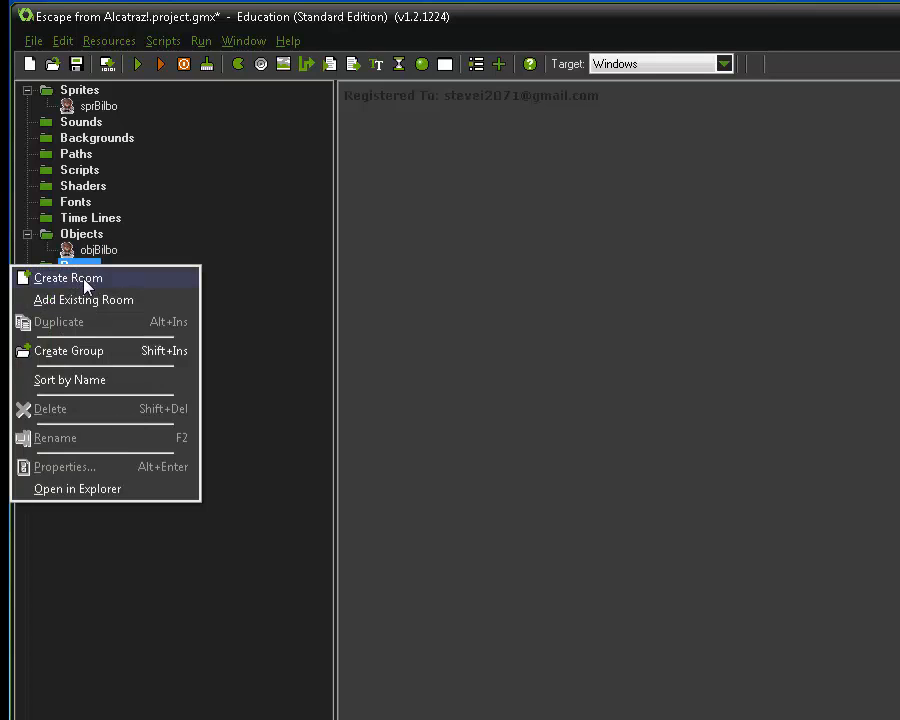
{"action": "left_click", "coordinate": [68, 278]}
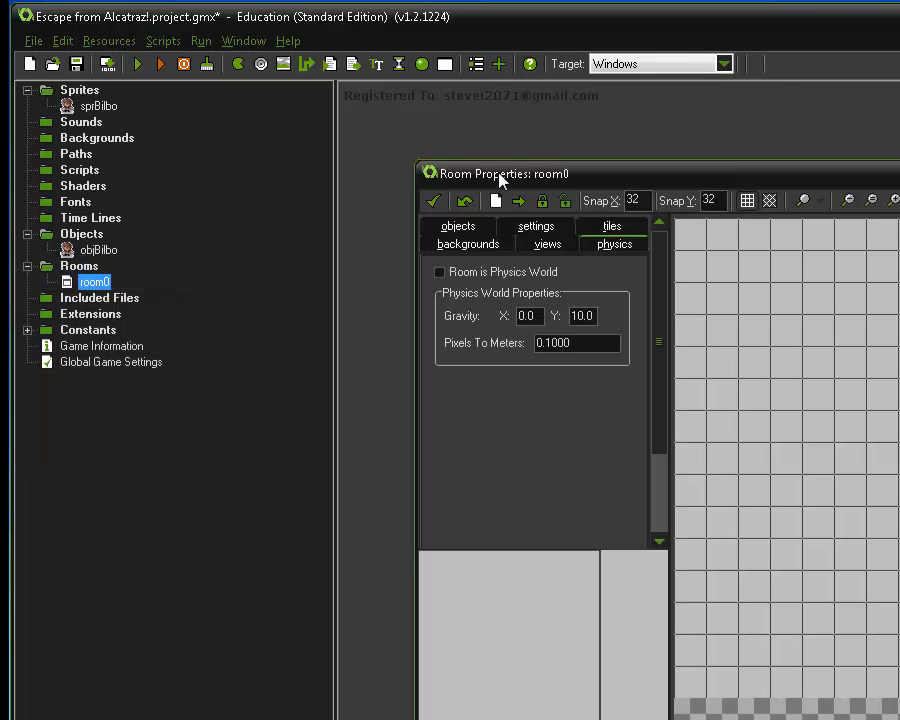
{"action": "left_click_drag", "start_coordinate": [500, 173], "coordinate": [455, 137]}
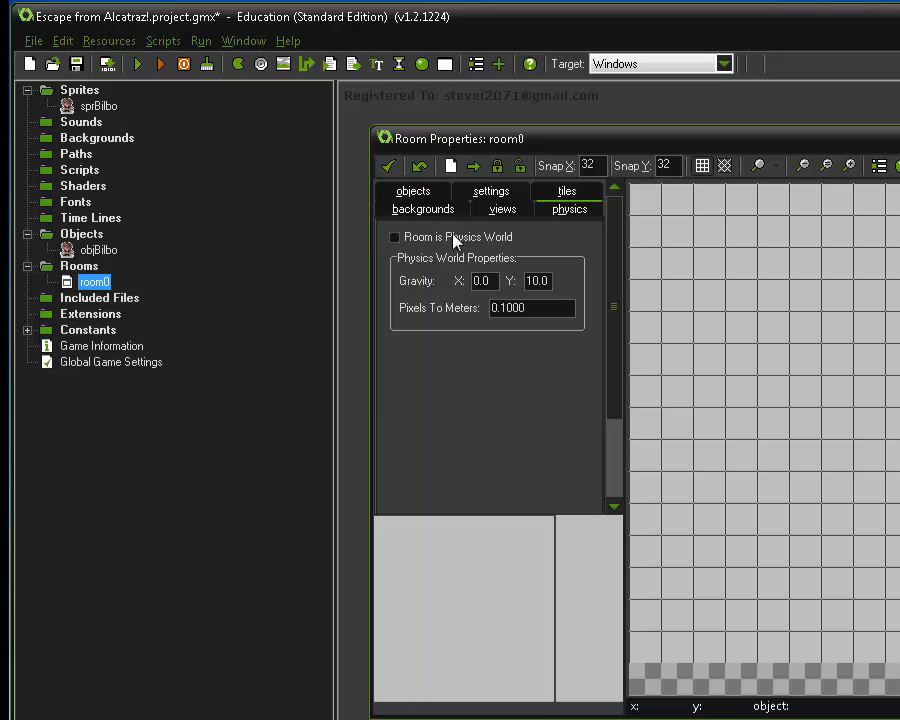
{"action": "left_click", "coordinate": [490, 191]}
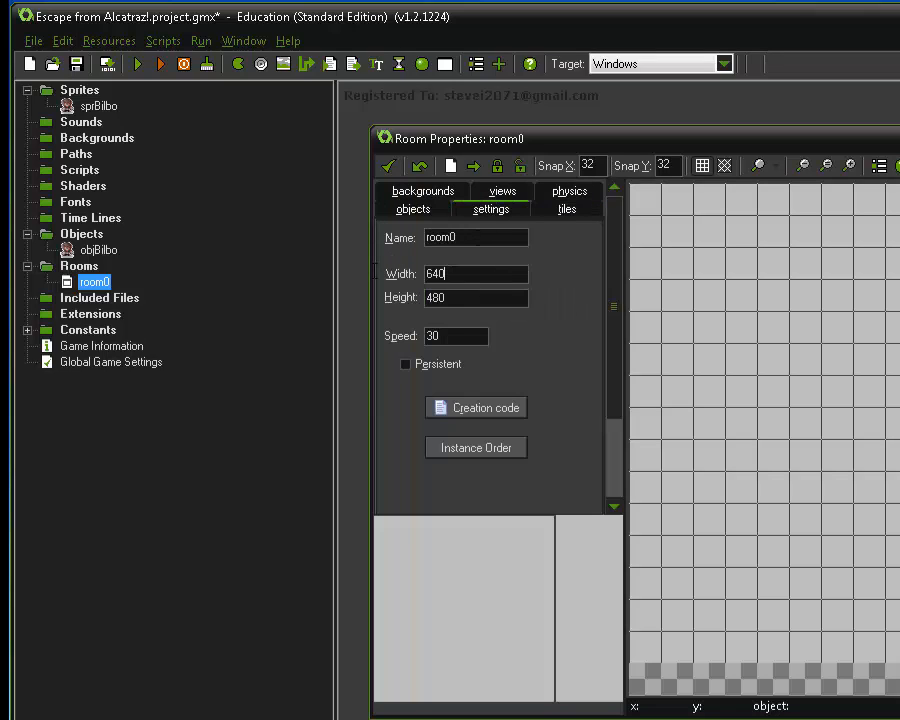
{"action": "type", "text": "1268"}
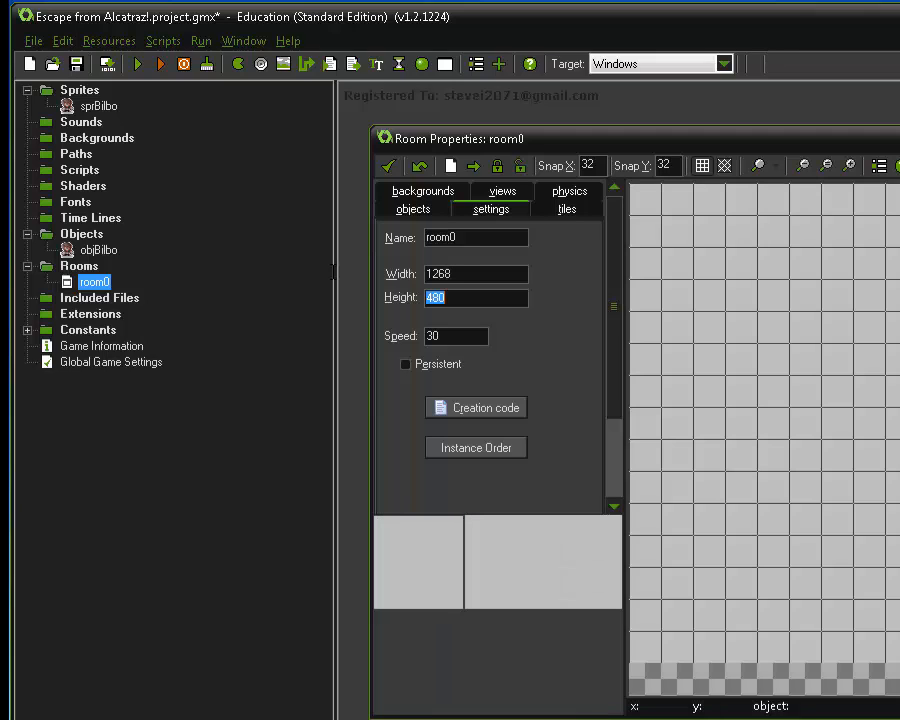
{"action": "type", "text": "760"}
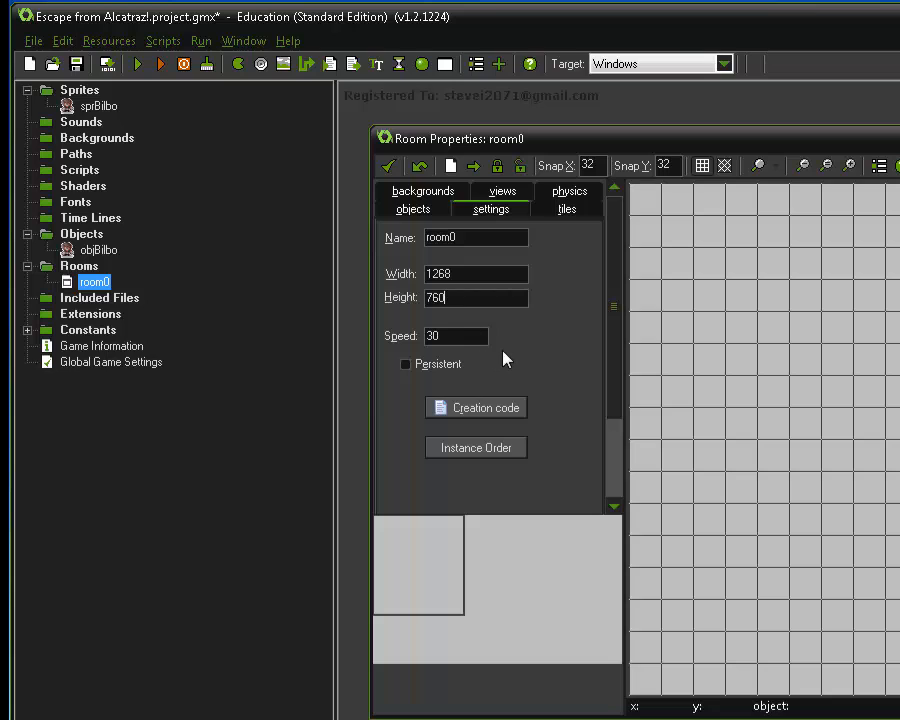
{"action": "left_click", "coordinate": [413, 209]}
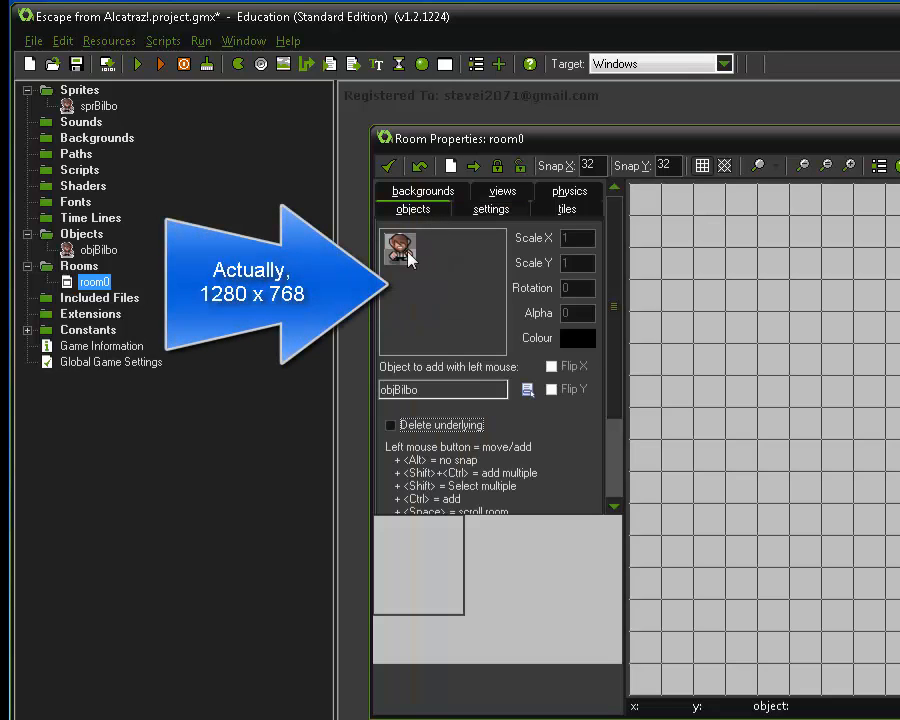
{"action": "mouse_move", "coordinate": [748, 525]}
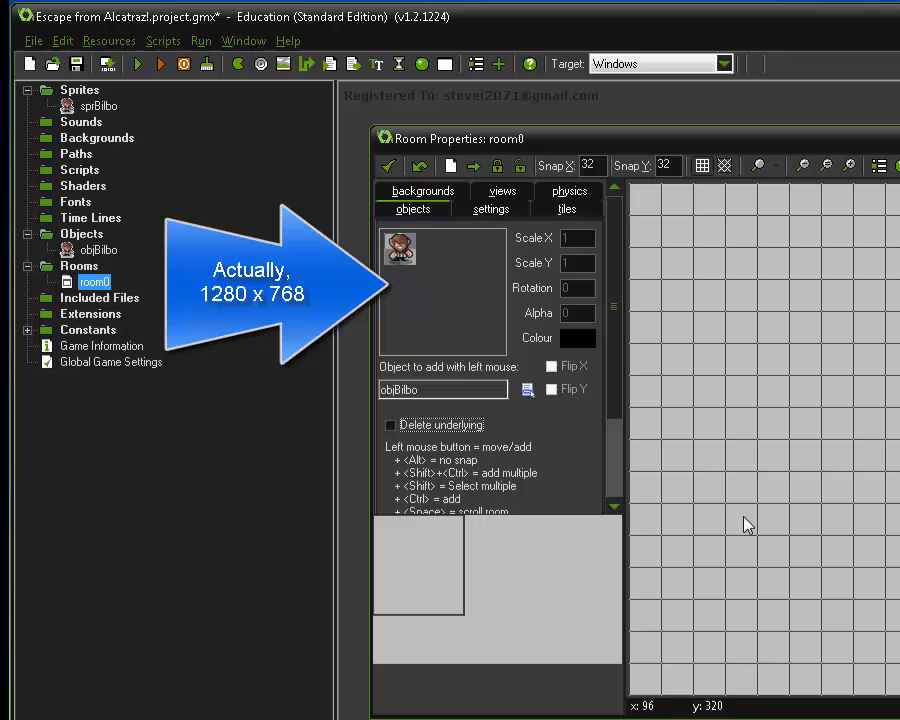
Step: Place an objBilbo instance near room0's bottom-left and confirm the room editor
{"action": "left_click", "coordinate": [740, 527]}
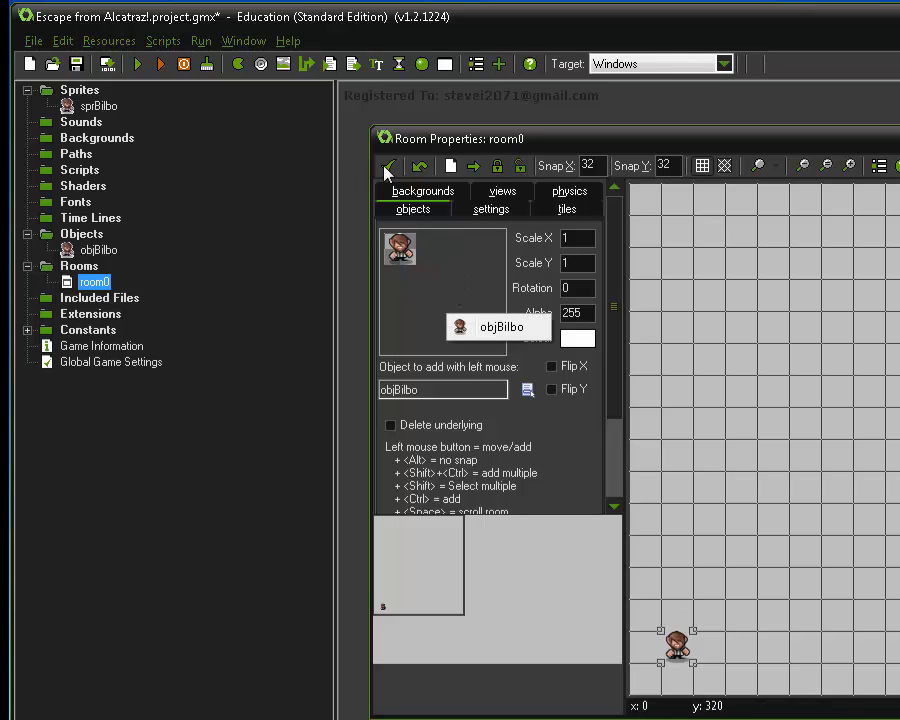
{"action": "left_click", "coordinate": [388, 166]}
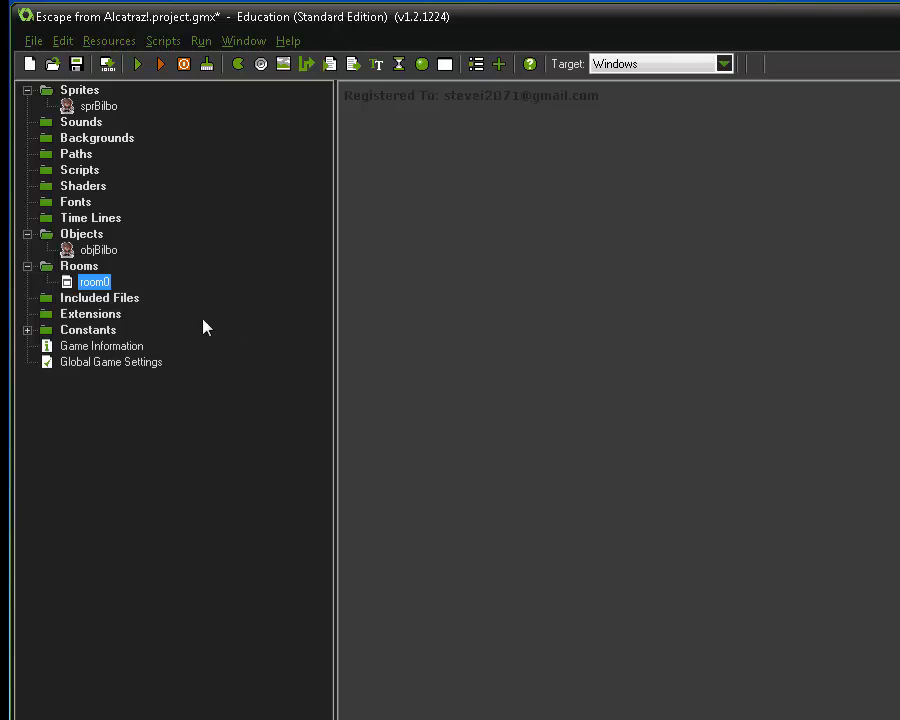
{"action": "mouse_move", "coordinate": [210, 330]}
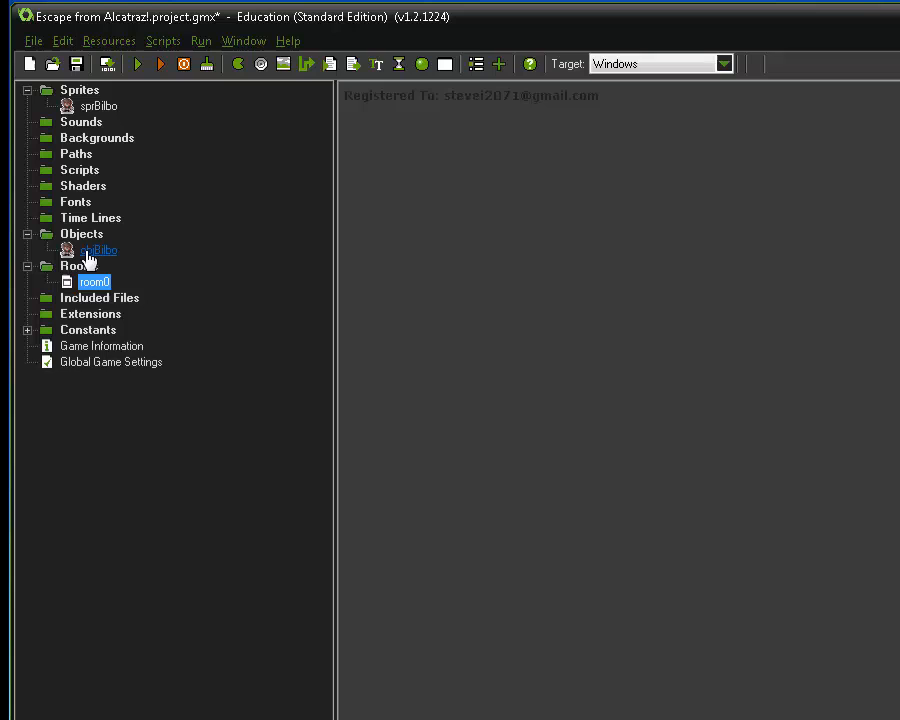
Step: Open objBilbo's properties and add a Keyboard <Left> event
{"action": "double_click", "coordinate": [98, 249]}
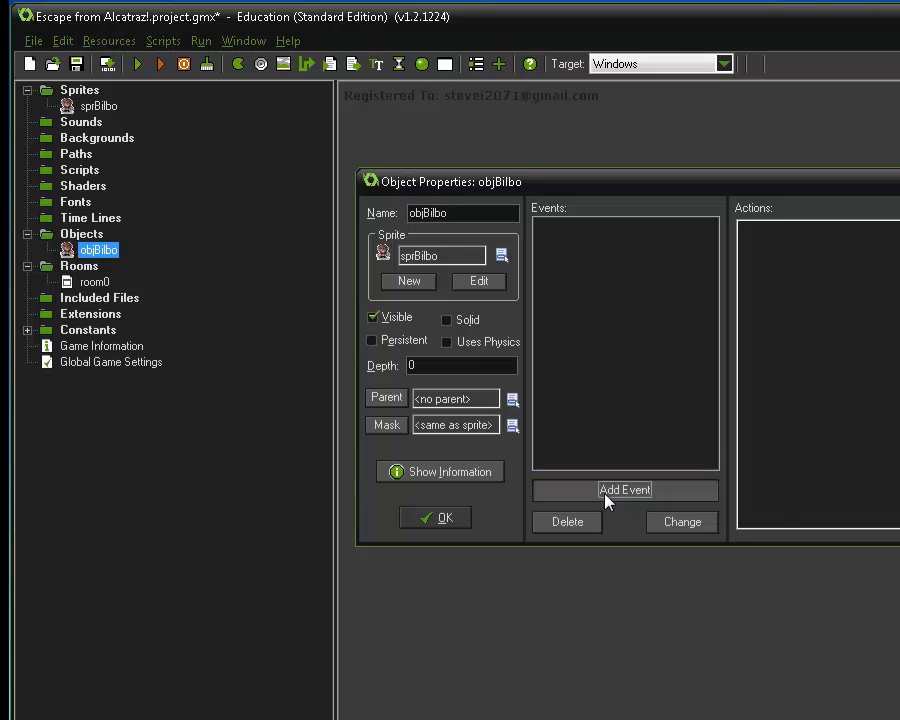
{"action": "left_click", "coordinate": [624, 490]}
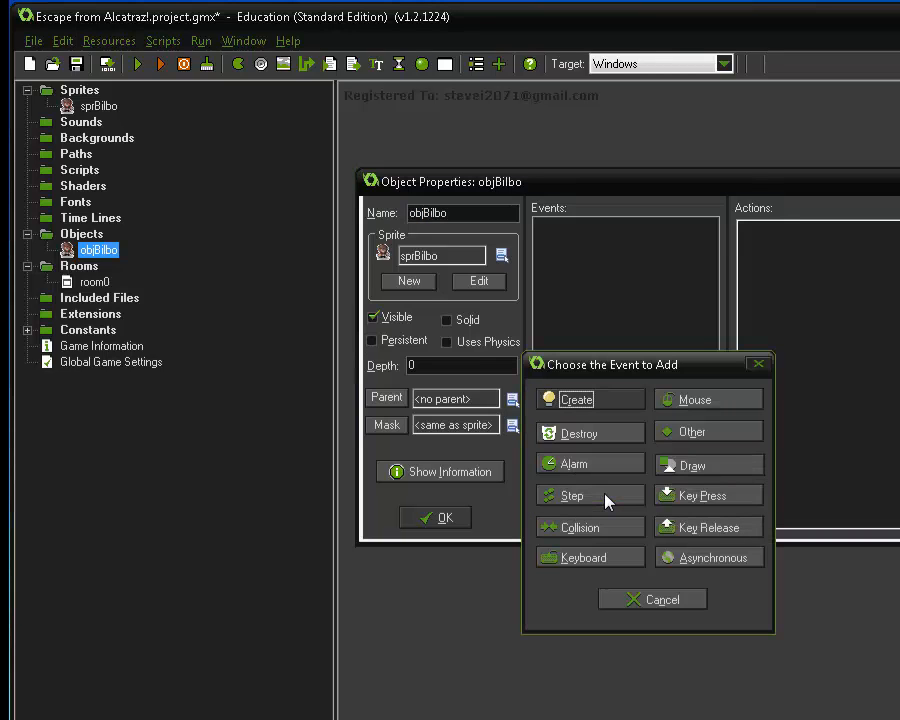
{"action": "left_click", "coordinate": [580, 557]}
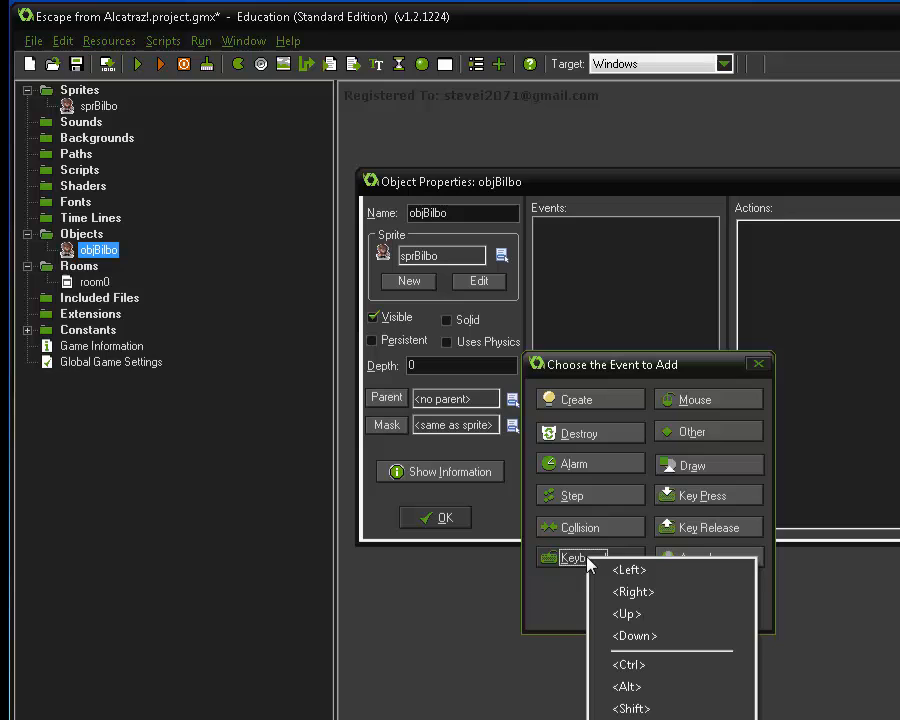
{"action": "left_click", "coordinate": [627, 569]}
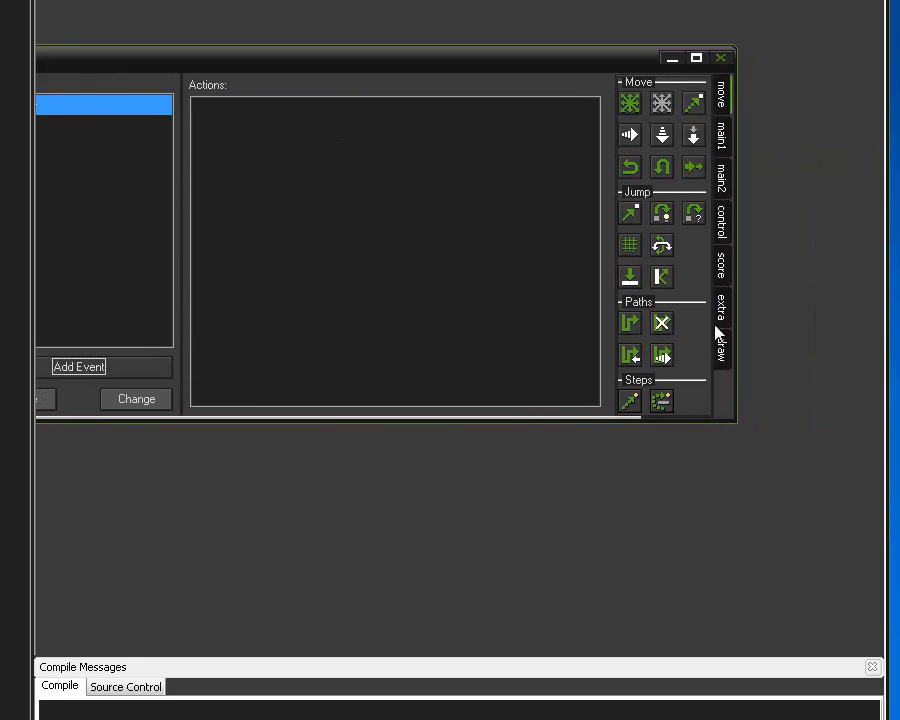
Step: Add a Move Fixed action moving left at speed 5
{"action": "left_click", "coordinate": [721, 220]}
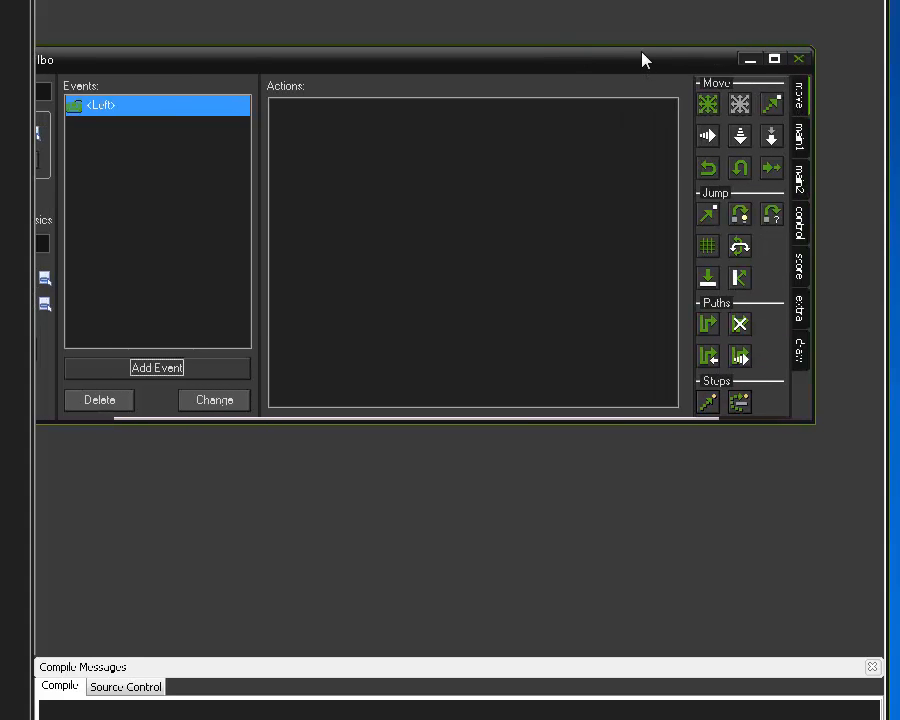
{"action": "mouse_move", "coordinate": [715, 101]}
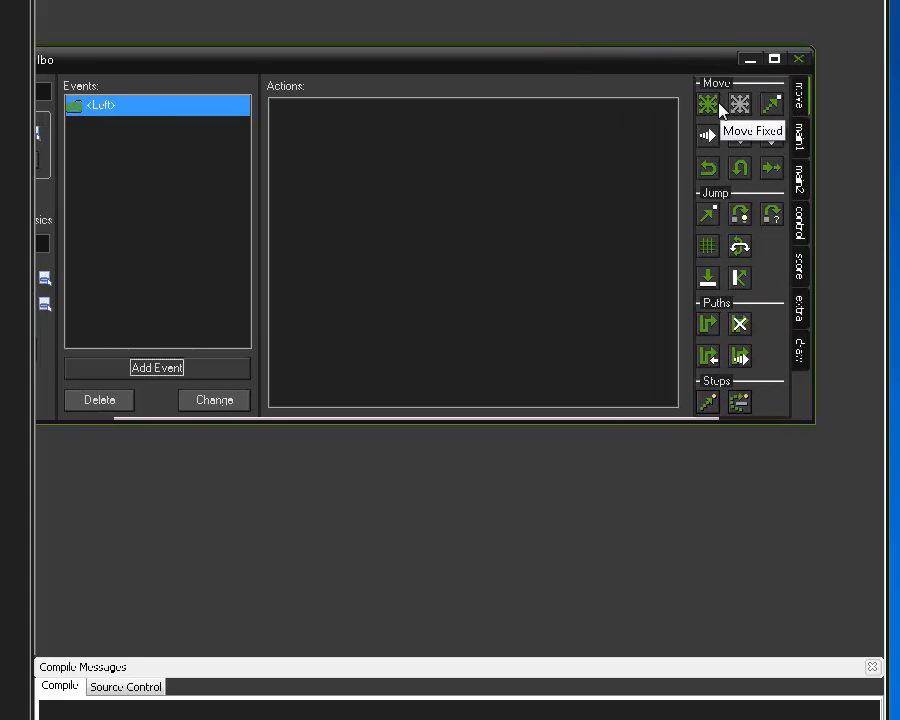
{"action": "left_click", "coordinate": [704, 101]}
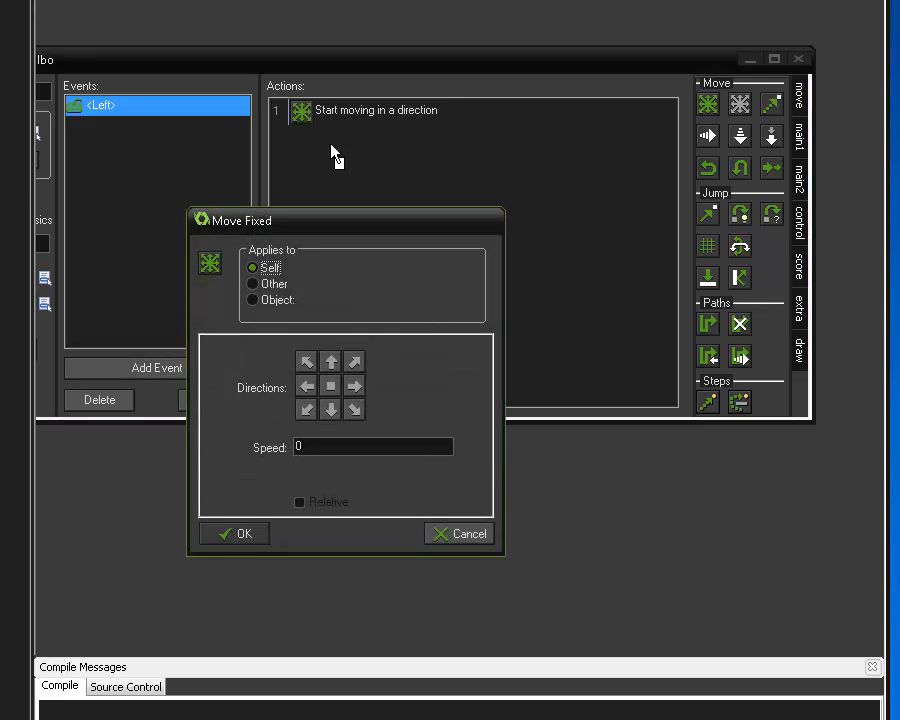
{"action": "left_click", "coordinate": [306, 385]}
{"action": "type", "text": "5"}
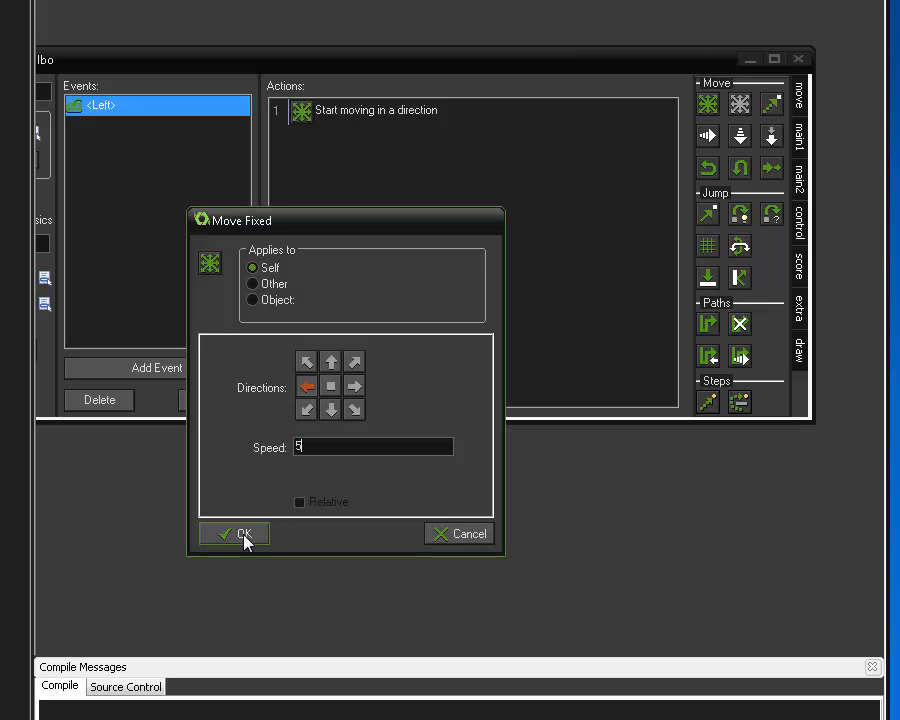
{"action": "left_click", "coordinate": [233, 533]}
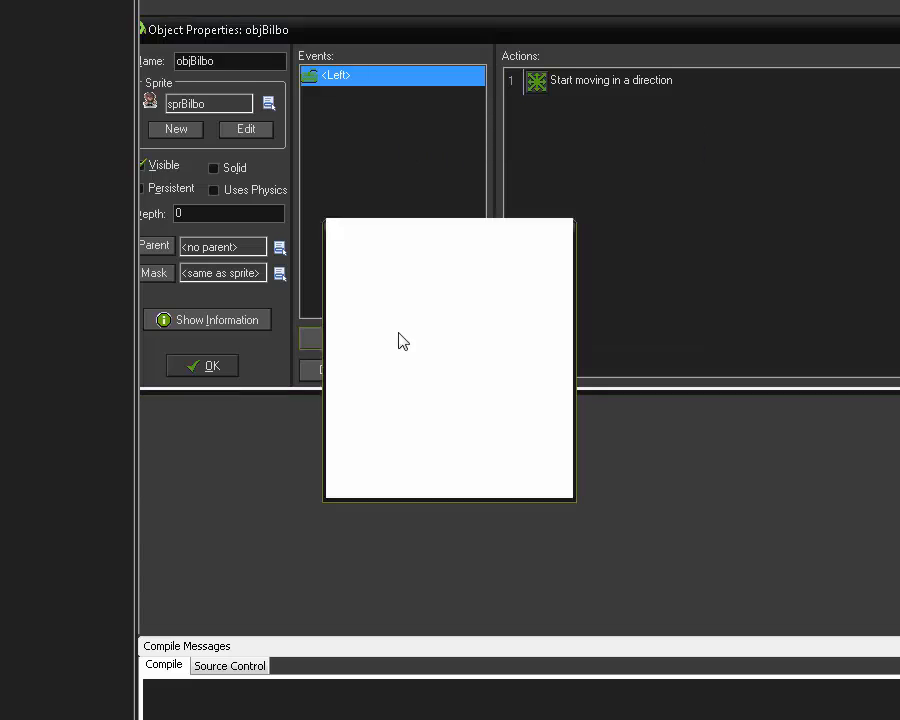
Step: Add a Keyboard <Right> event with Move Fixed to the right at speed 5
{"action": "left_click", "coordinate": [375, 425]}
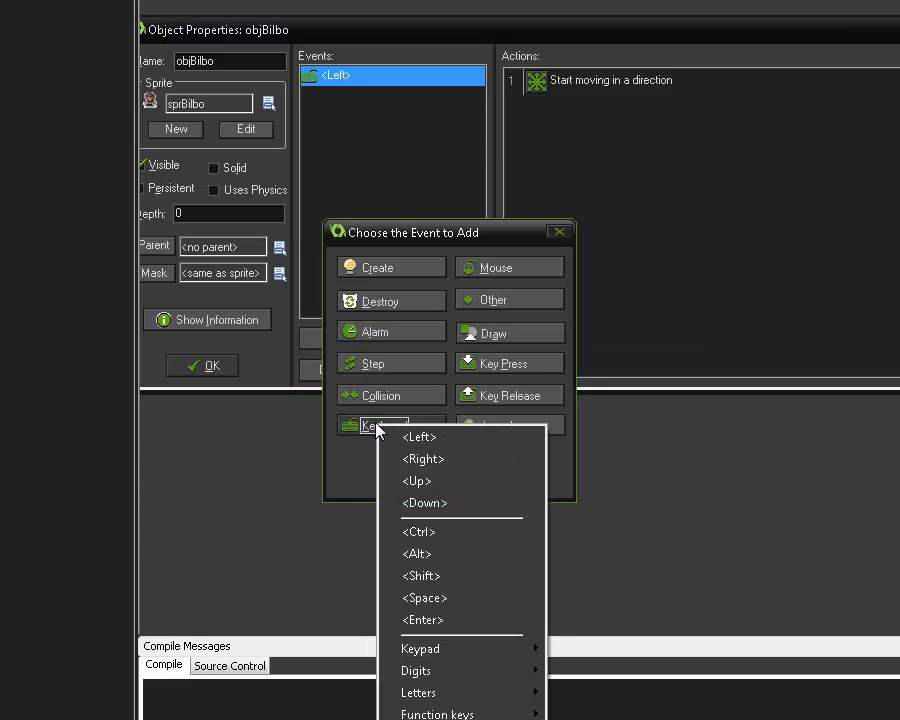
{"action": "mouse_move", "coordinate": [422, 459]}
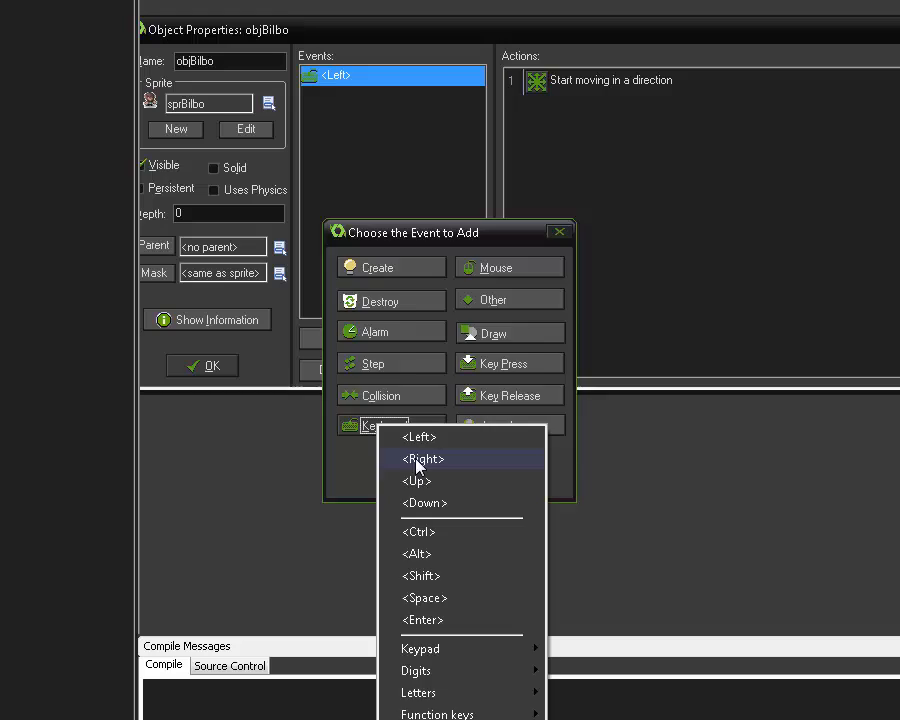
{"action": "left_click", "coordinate": [422, 459]}
{"action": "type", "text": "5"}
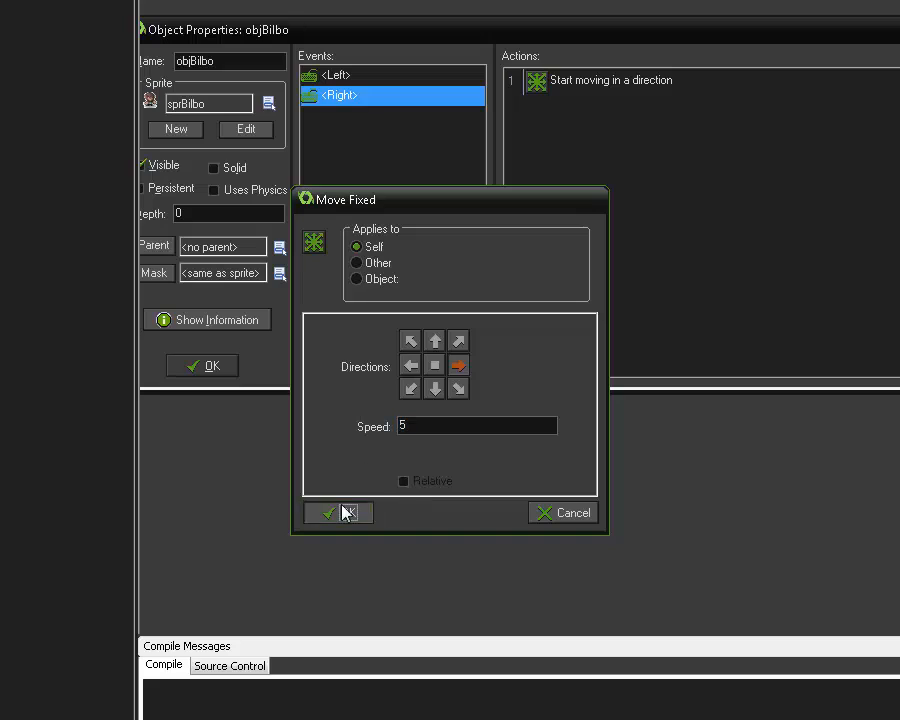
{"action": "left_click", "coordinate": [338, 512]}
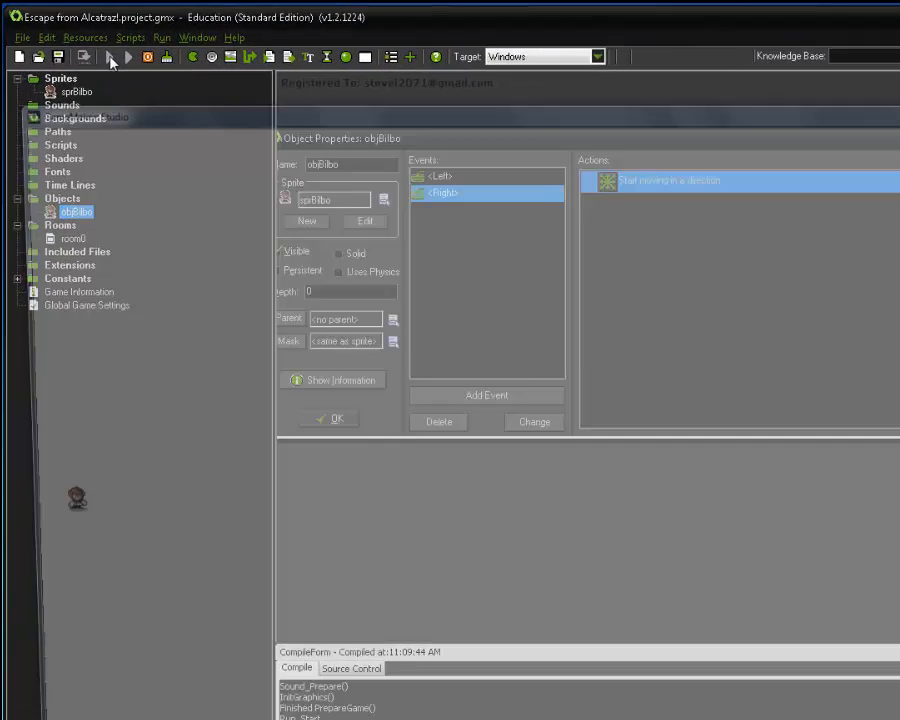
{"action": "left_click", "coordinate": [142, 62]}
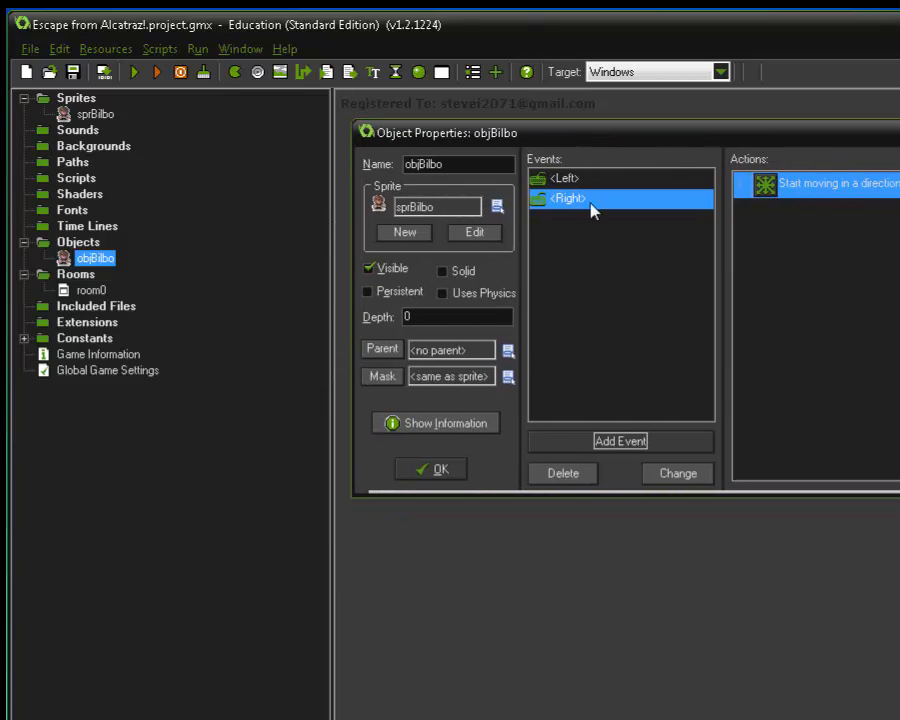
Step: Add a Key Release <Left> event with a Move Fixed stop action at speed 0
{"action": "left_click", "coordinate": [620, 441]}
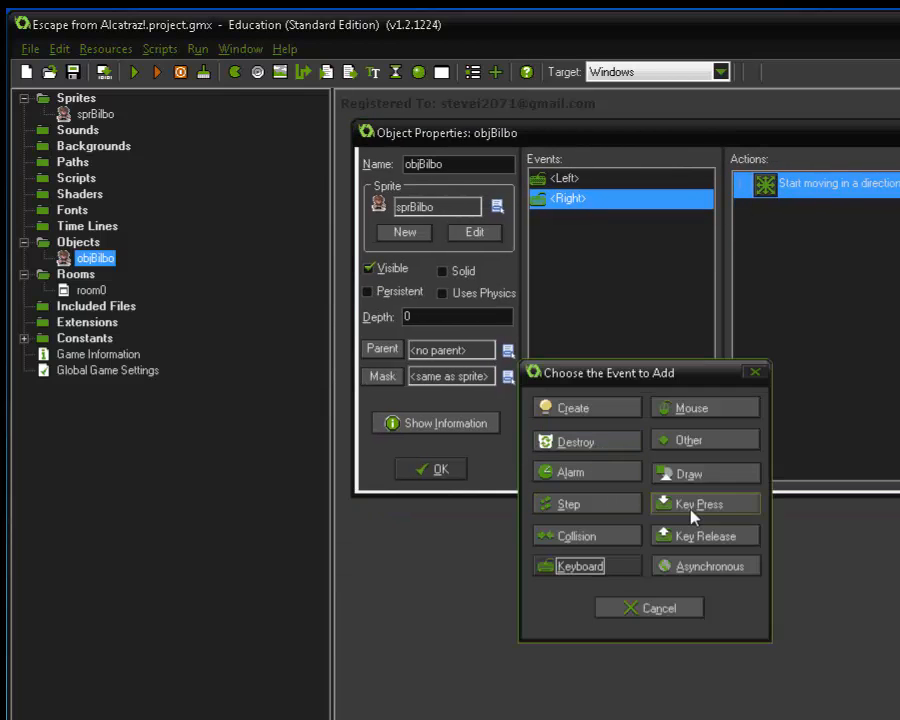
{"action": "left_click", "coordinate": [704, 535]}
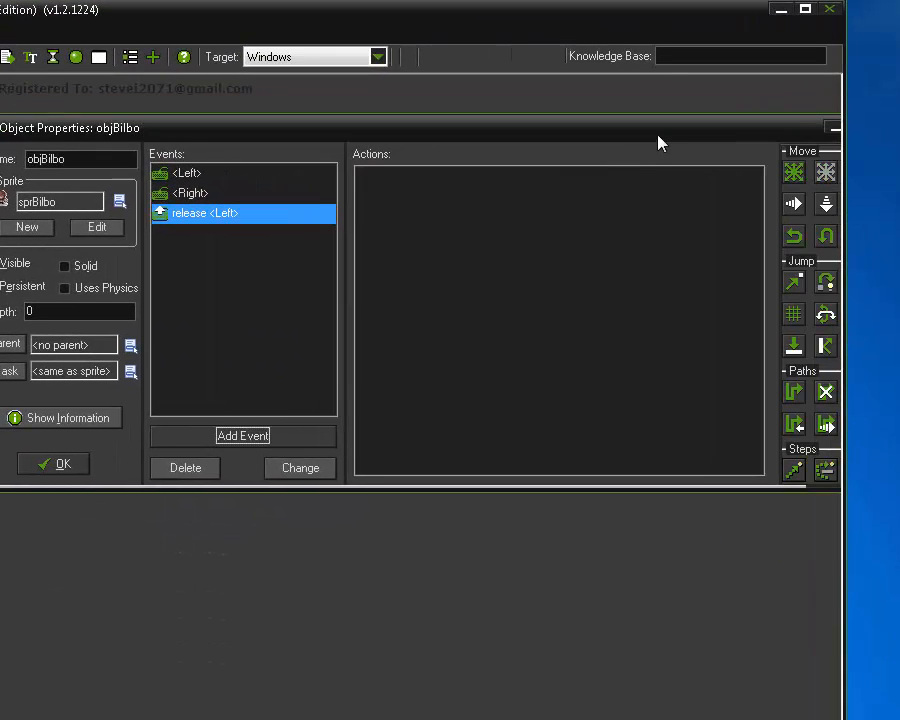
{"action": "left_click", "coordinate": [793, 171]}
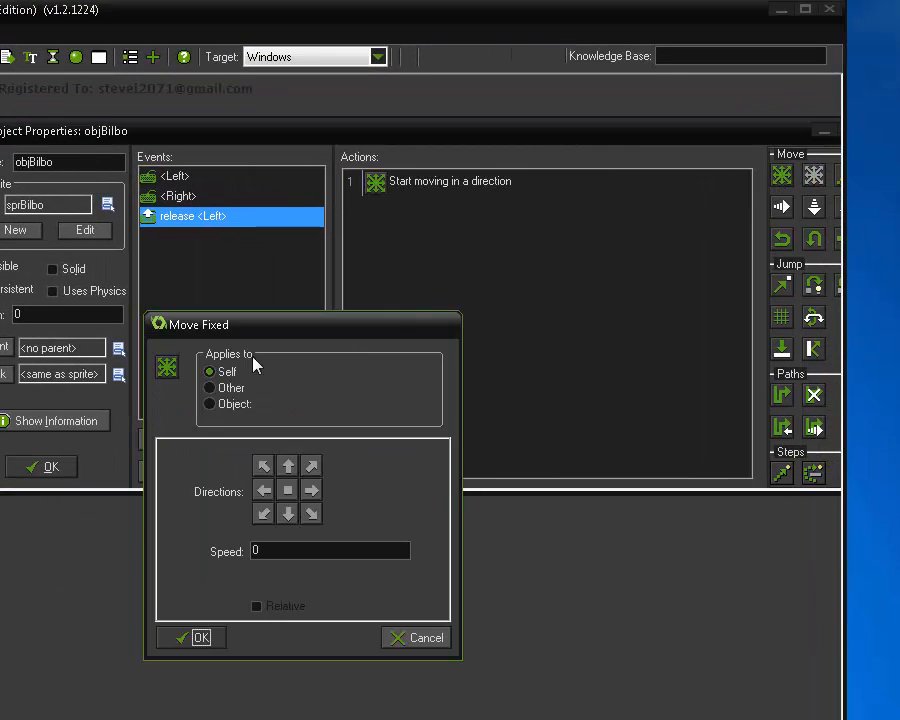
{"action": "left_click", "coordinate": [263, 490]}
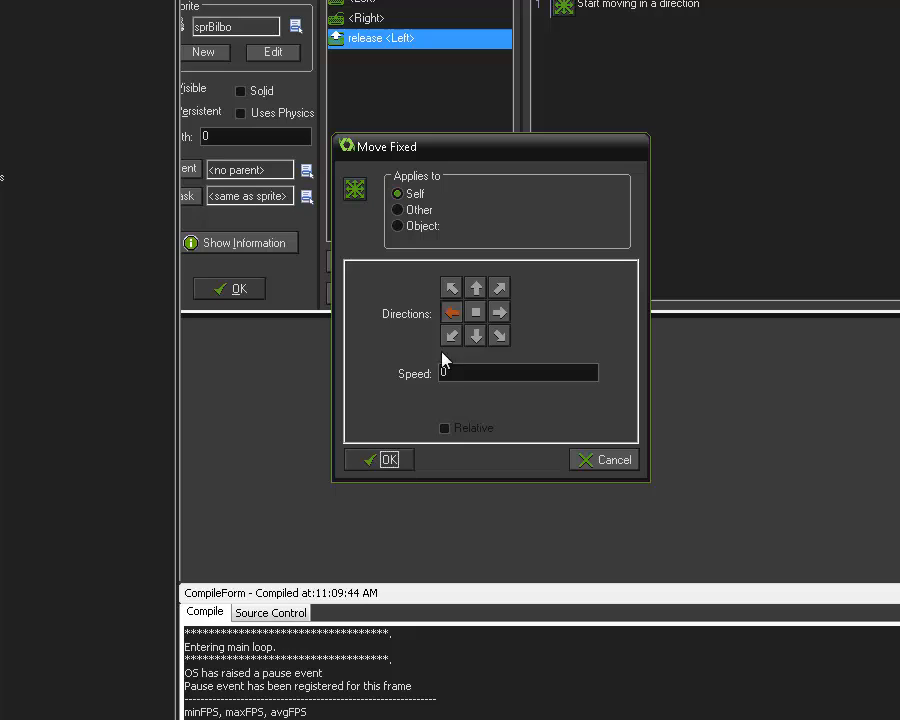
{"action": "left_click", "coordinate": [475, 311]}
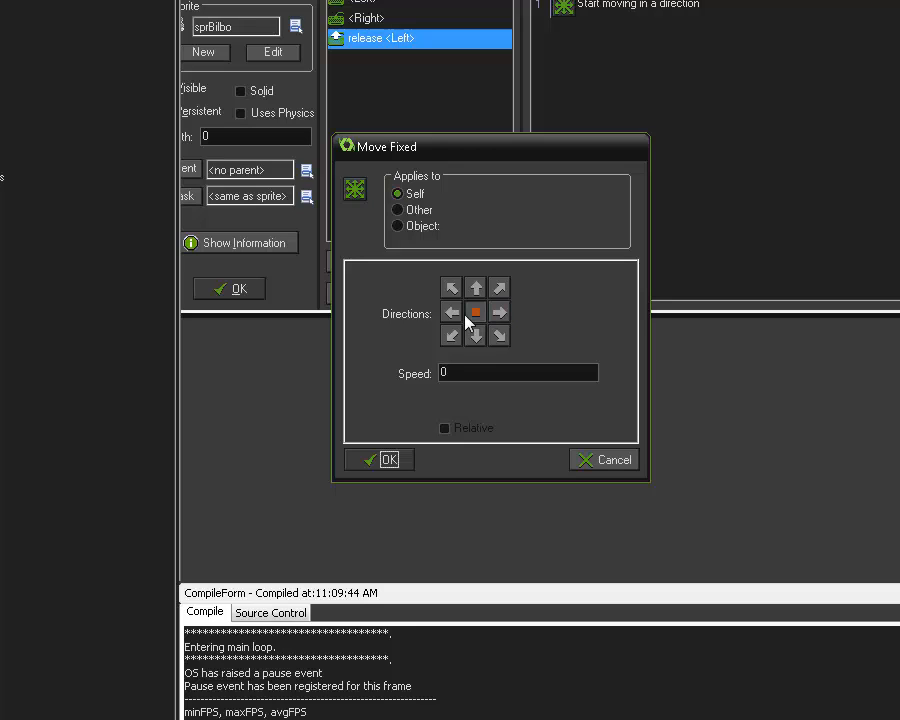
{"action": "left_click", "coordinate": [451, 311]}
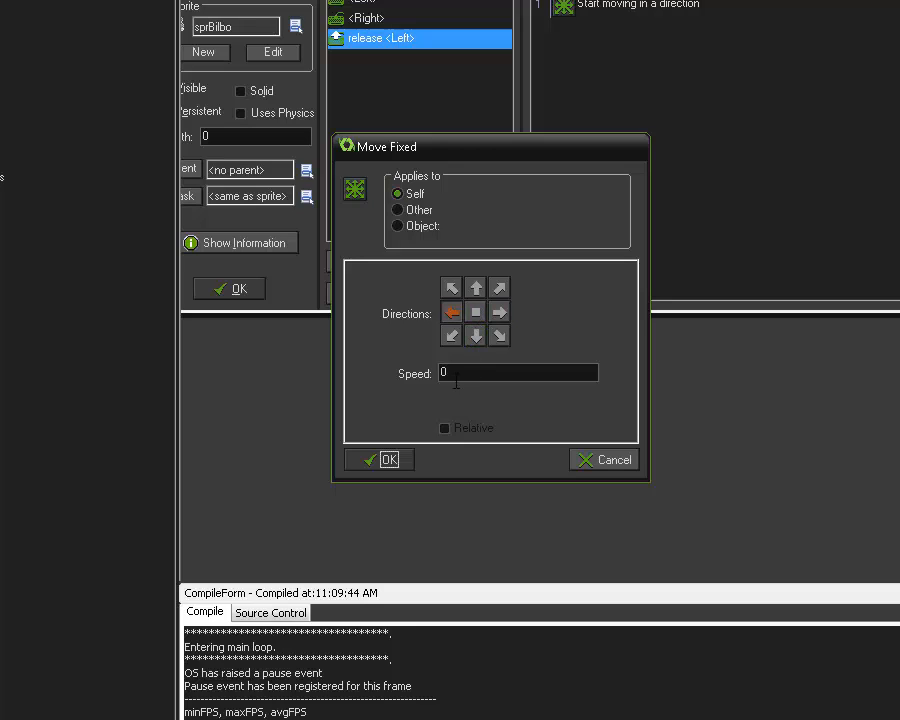
{"action": "left_click", "coordinate": [378, 459]}
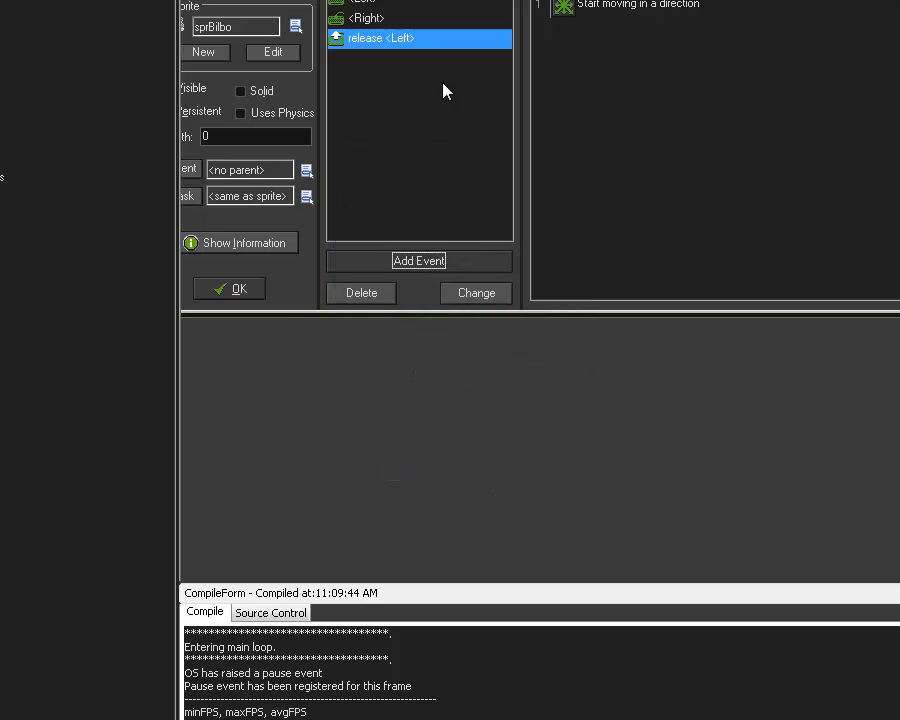
Step: Add a Key Release <Right> event to objBilbo with a Move Fixed stop action at speed 0
{"action": "left_click", "coordinate": [418, 260]}
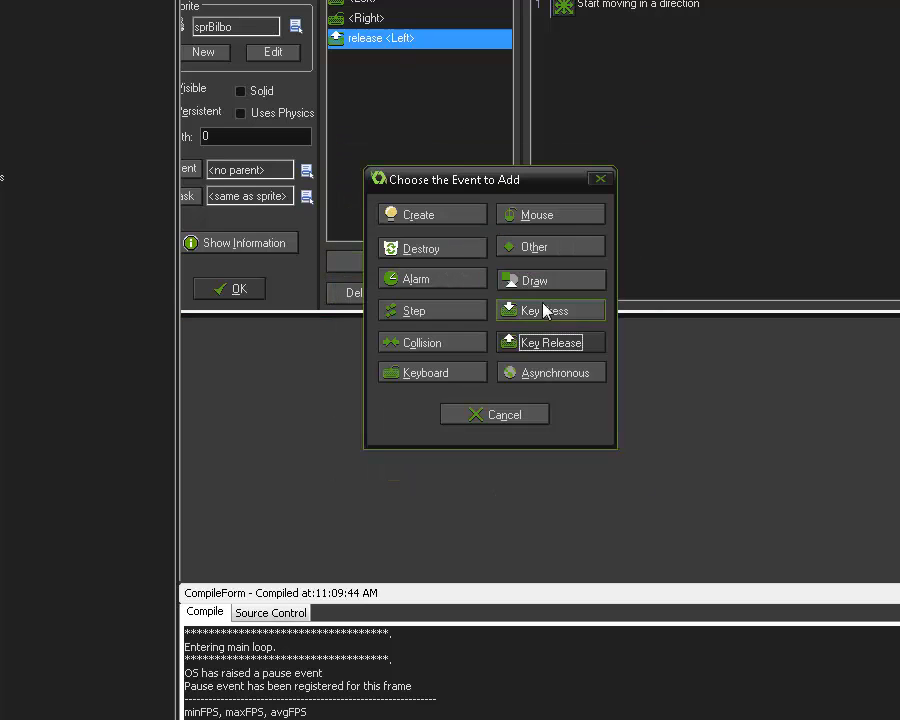
{"action": "left_click", "coordinate": [550, 342]}
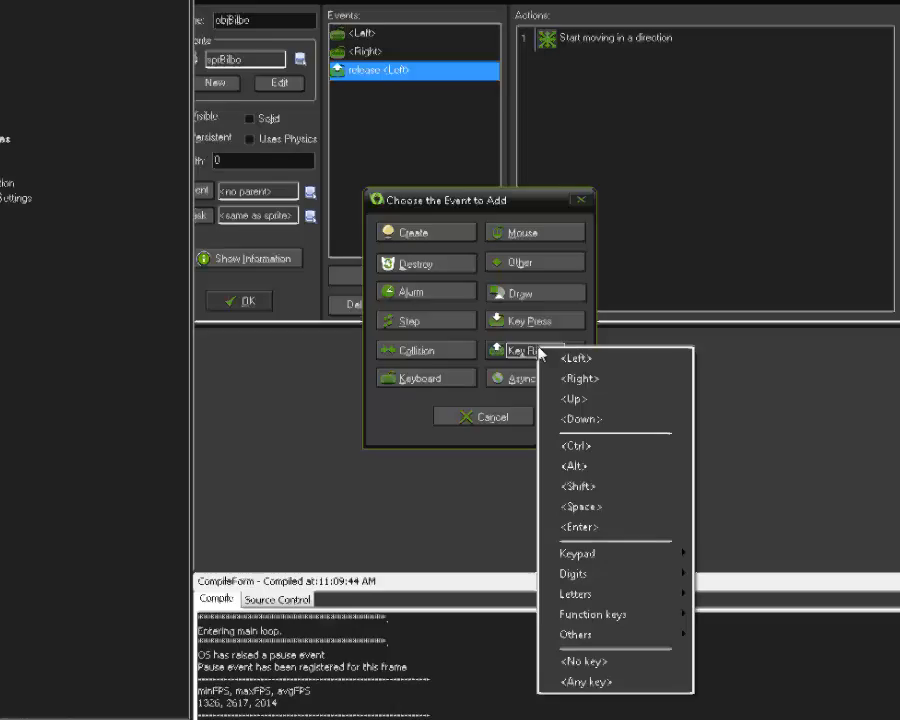
{"action": "left_click", "coordinate": [580, 378]}
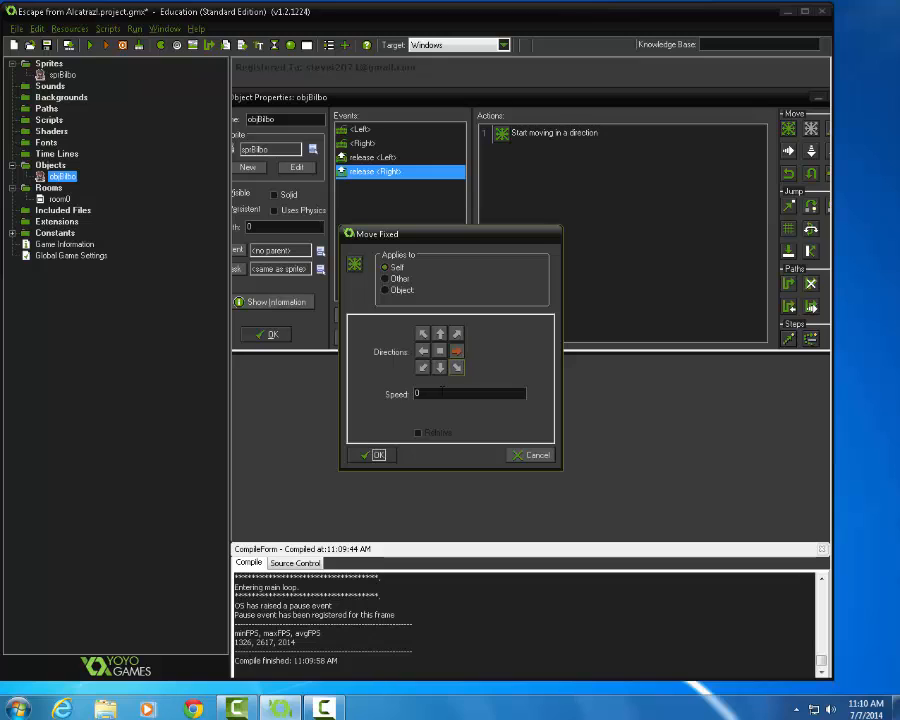
{"action": "left_click", "coordinate": [371, 454]}
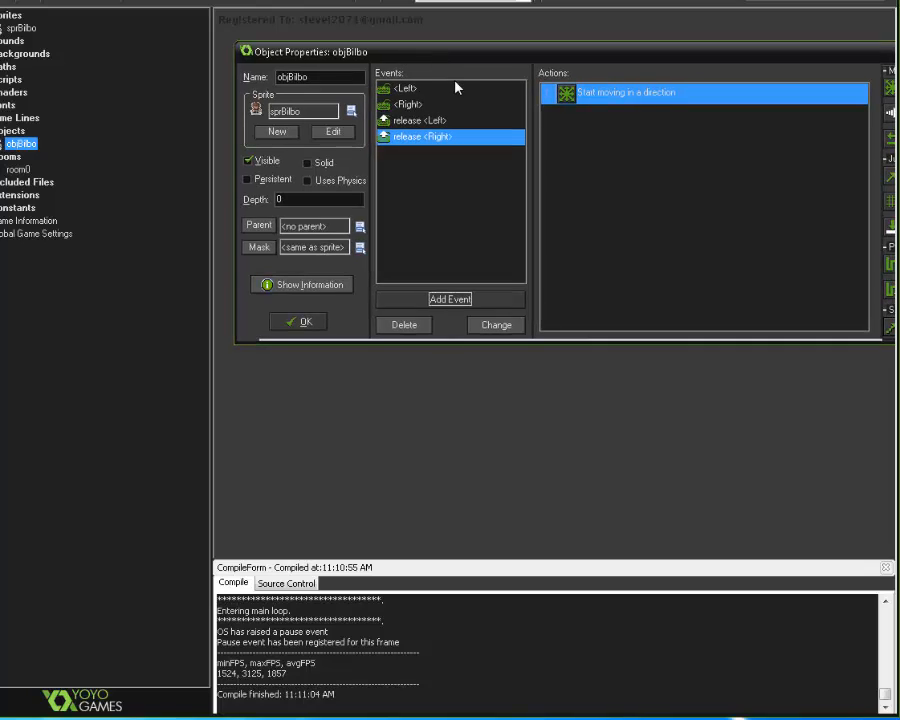
{"action": "mouse_move", "coordinate": [440, 137]}
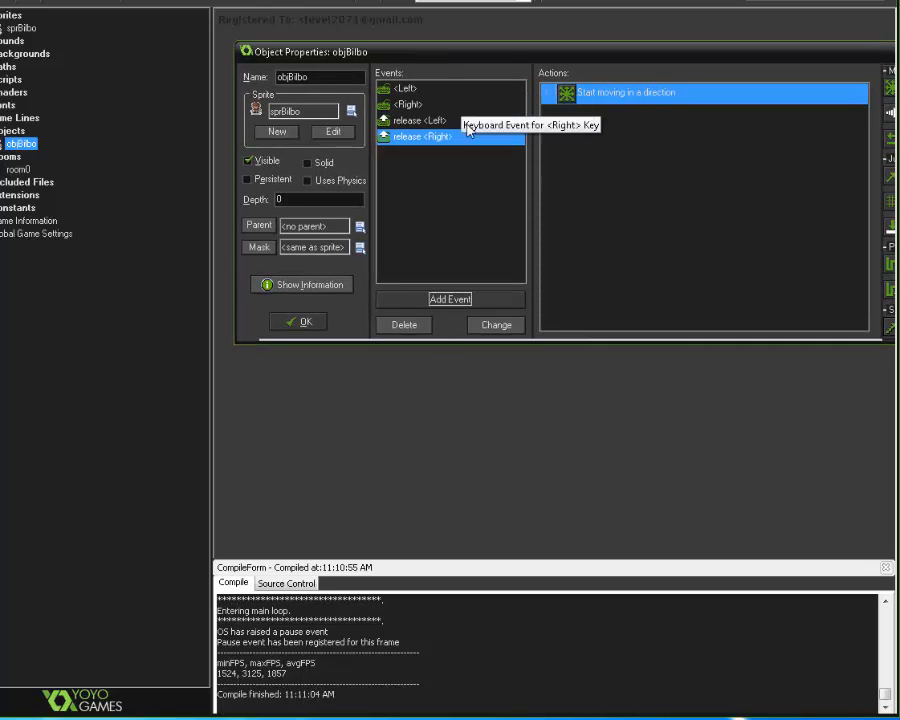
{"action": "mouse_move", "coordinate": [470, 163]}
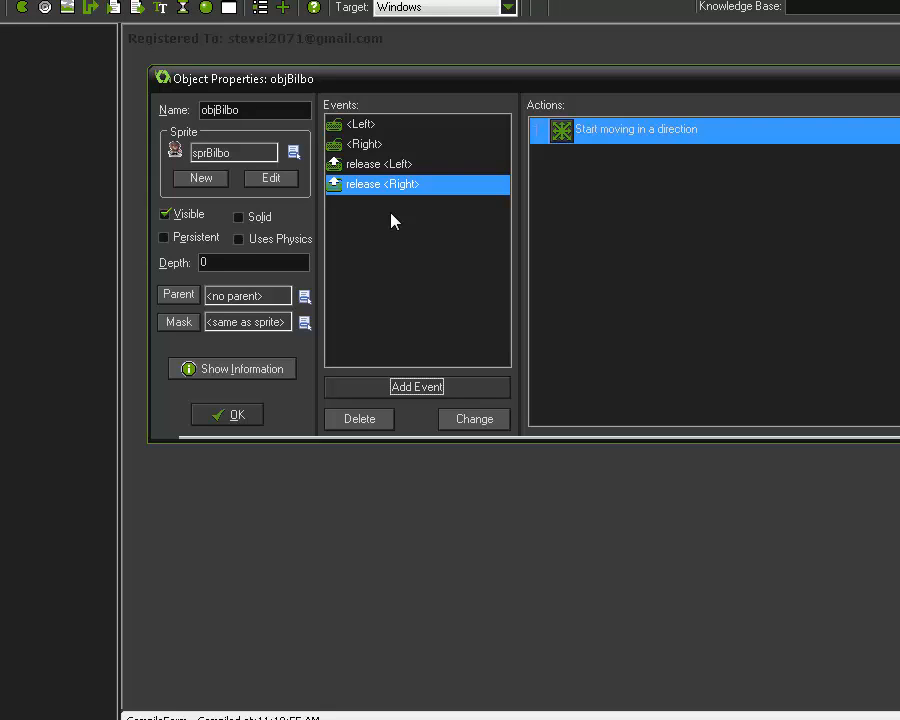
{"action": "mouse_move", "coordinate": [545, 193]}
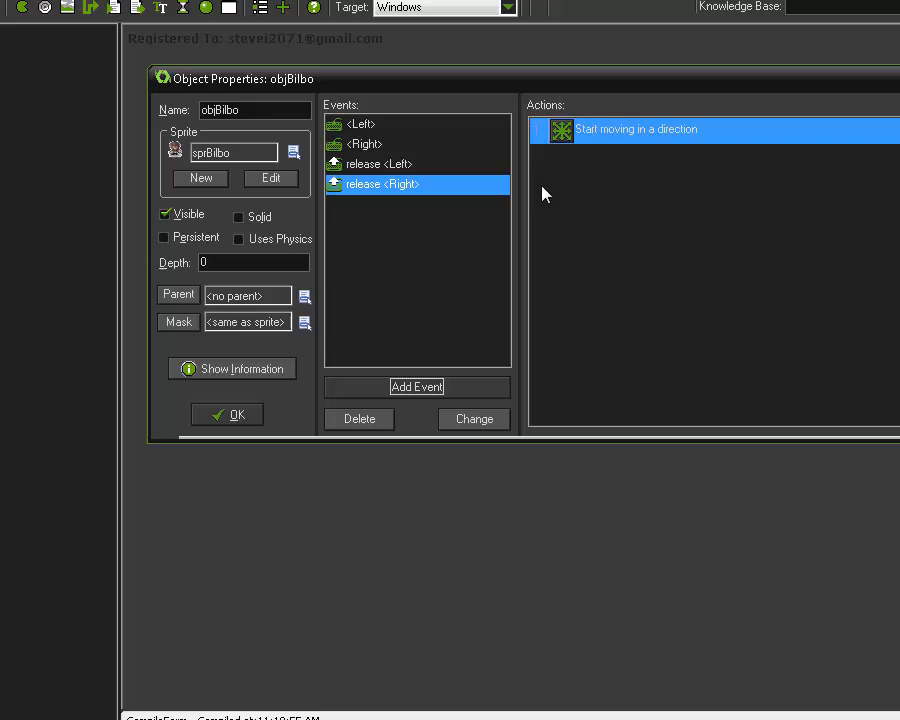
{"action": "mouse_move", "coordinate": [443, 188]}
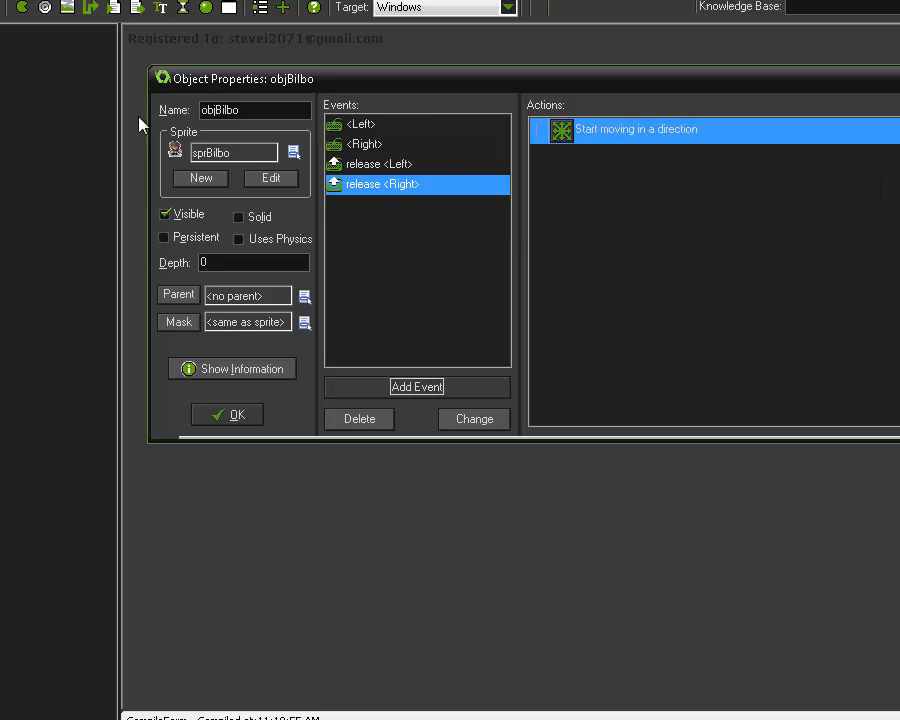
{"action": "mouse_move", "coordinate": [427, 327]}
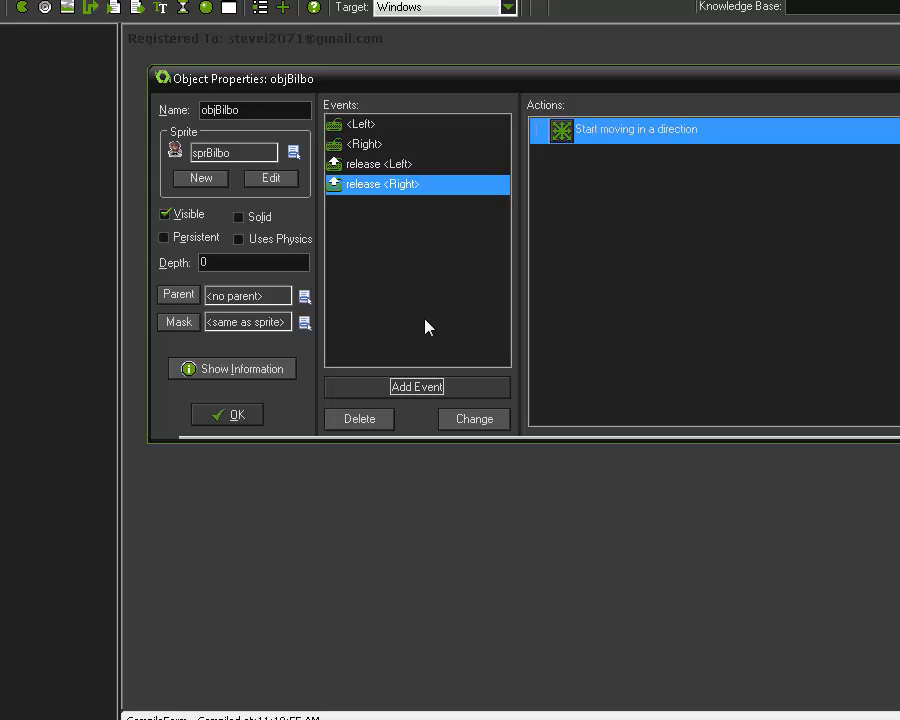
{"action": "mouse_move", "coordinate": [315, 610]}
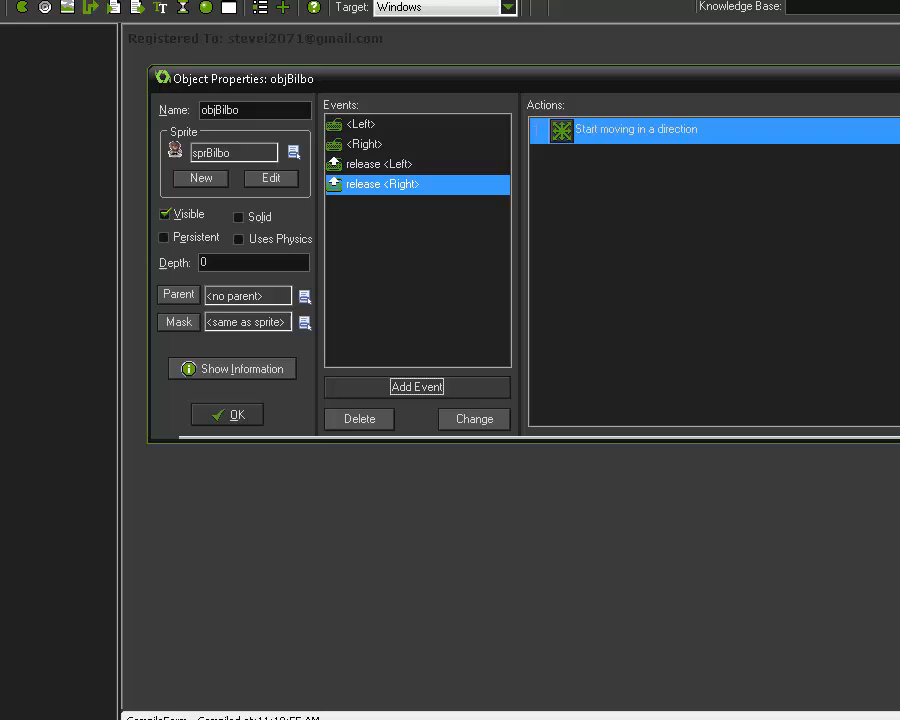
{"action": "mouse_move", "coordinate": [391, 575]}
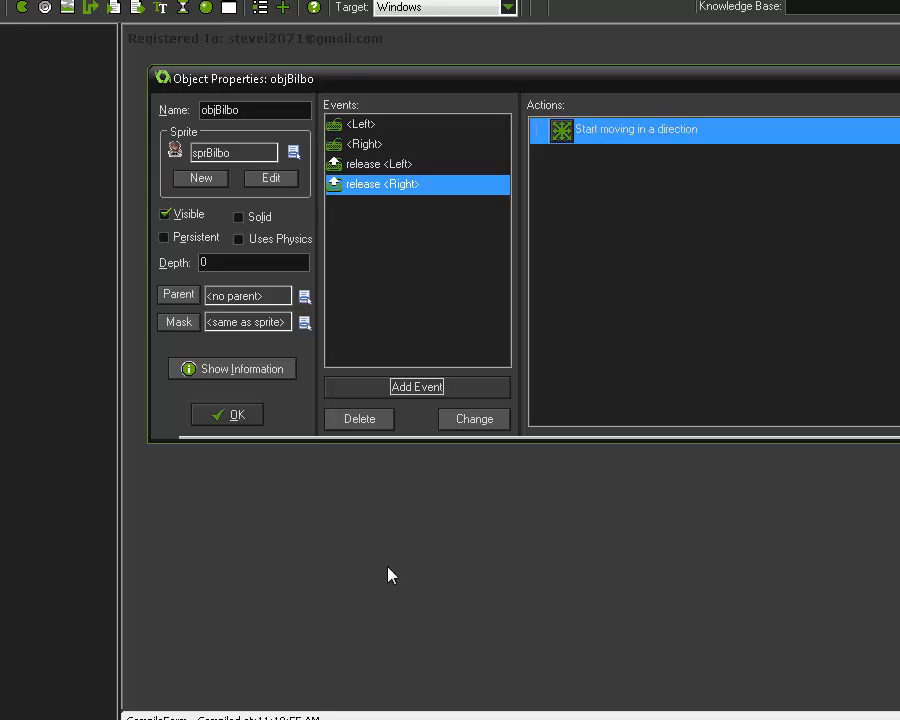